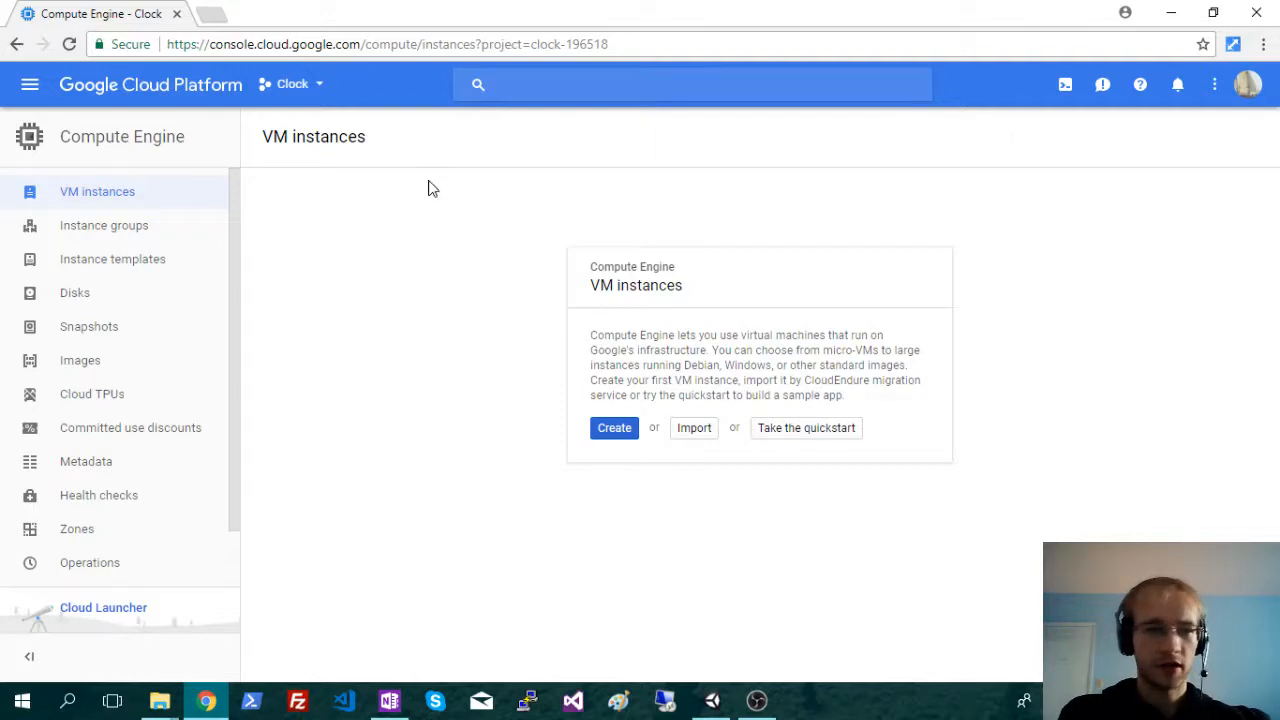
pyautogui.moveTo(140, 124)
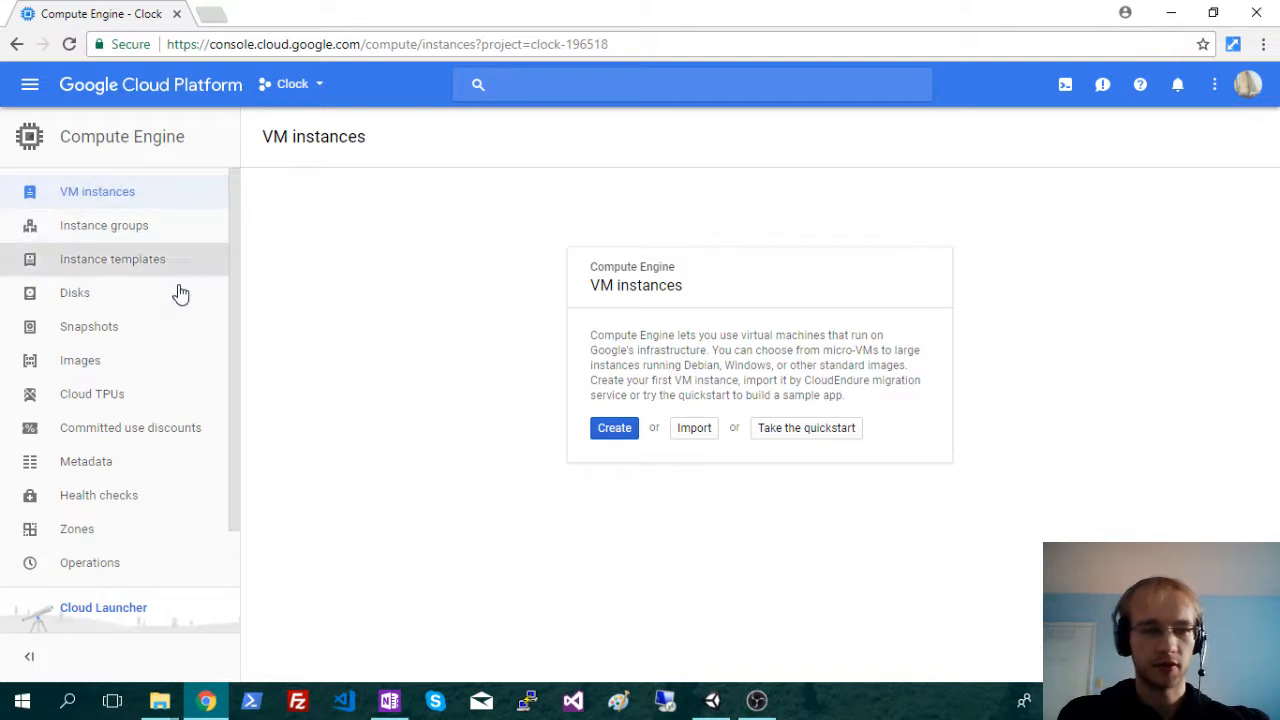
pyautogui.moveTo(756, 218)
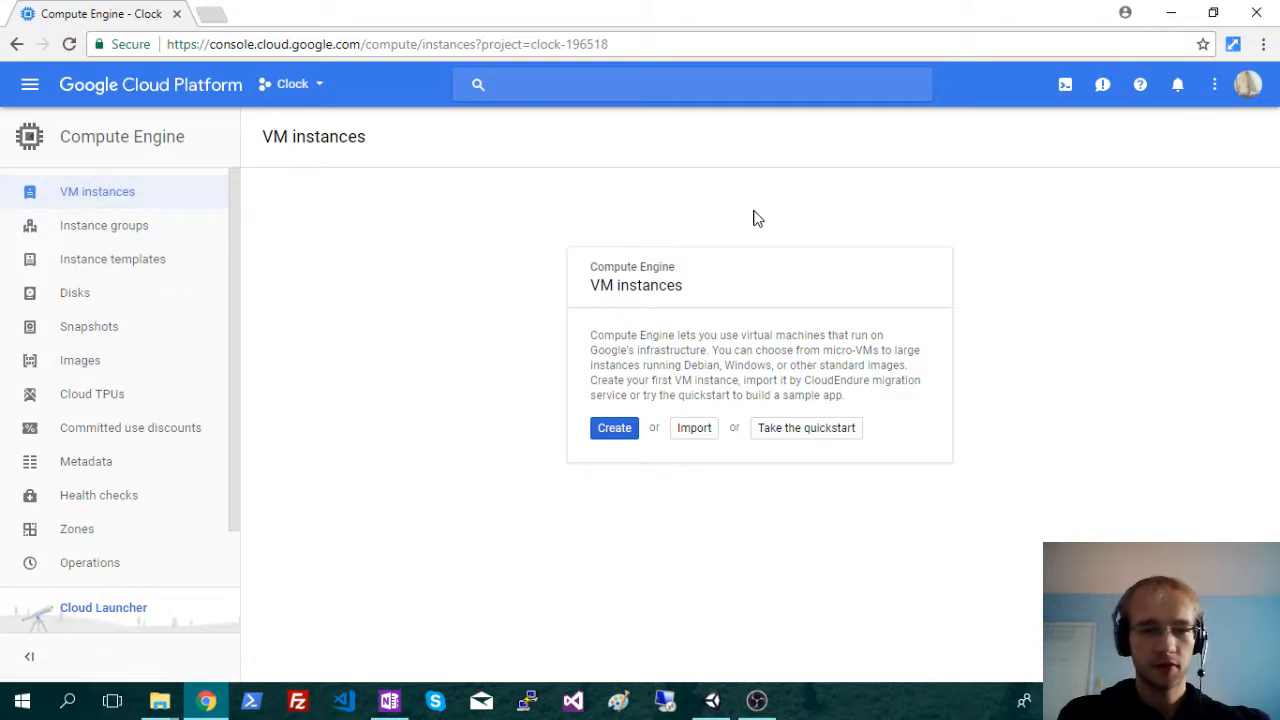
pyautogui.moveTo(836, 206)
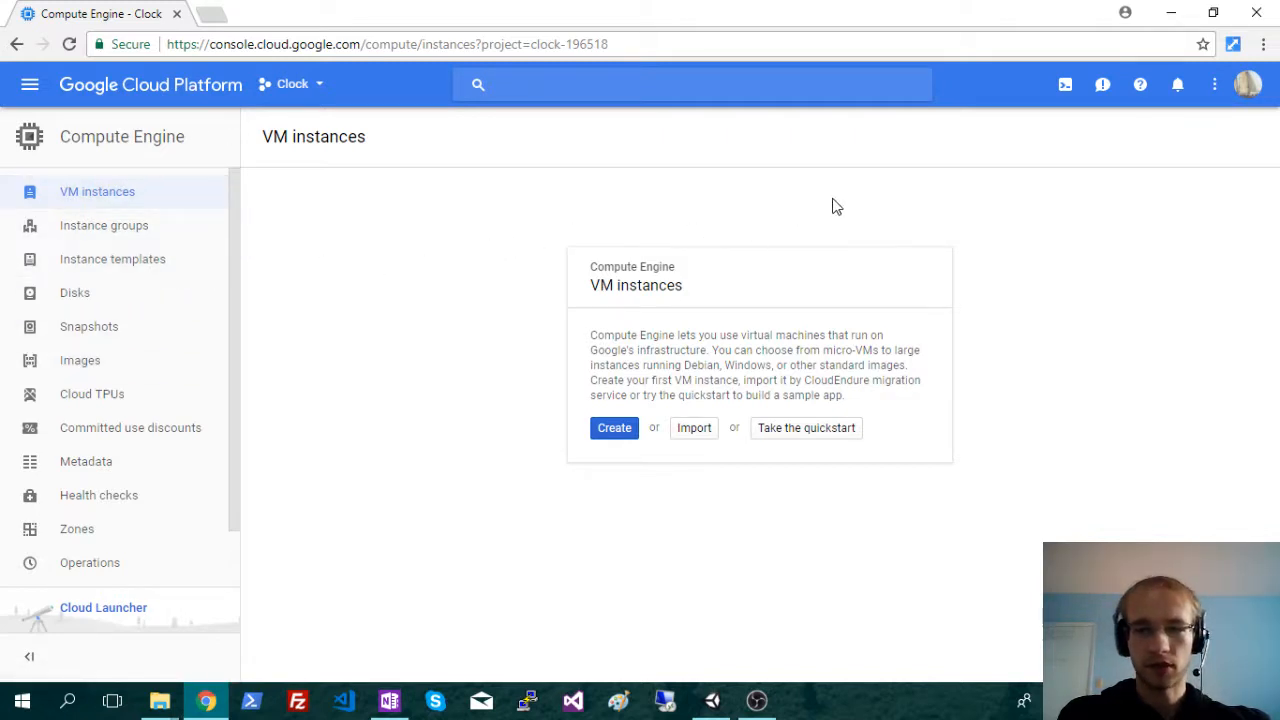
pyautogui.moveTo(408, 300)
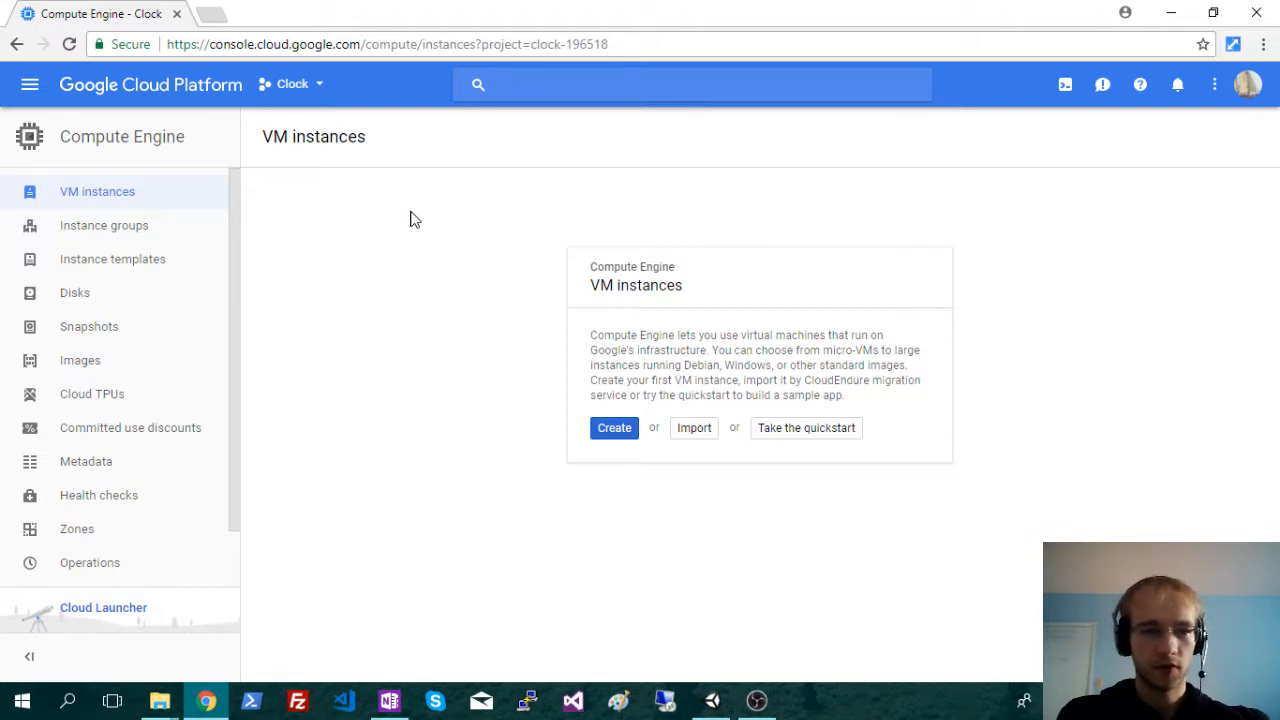
pyautogui.moveTo(320, 292)
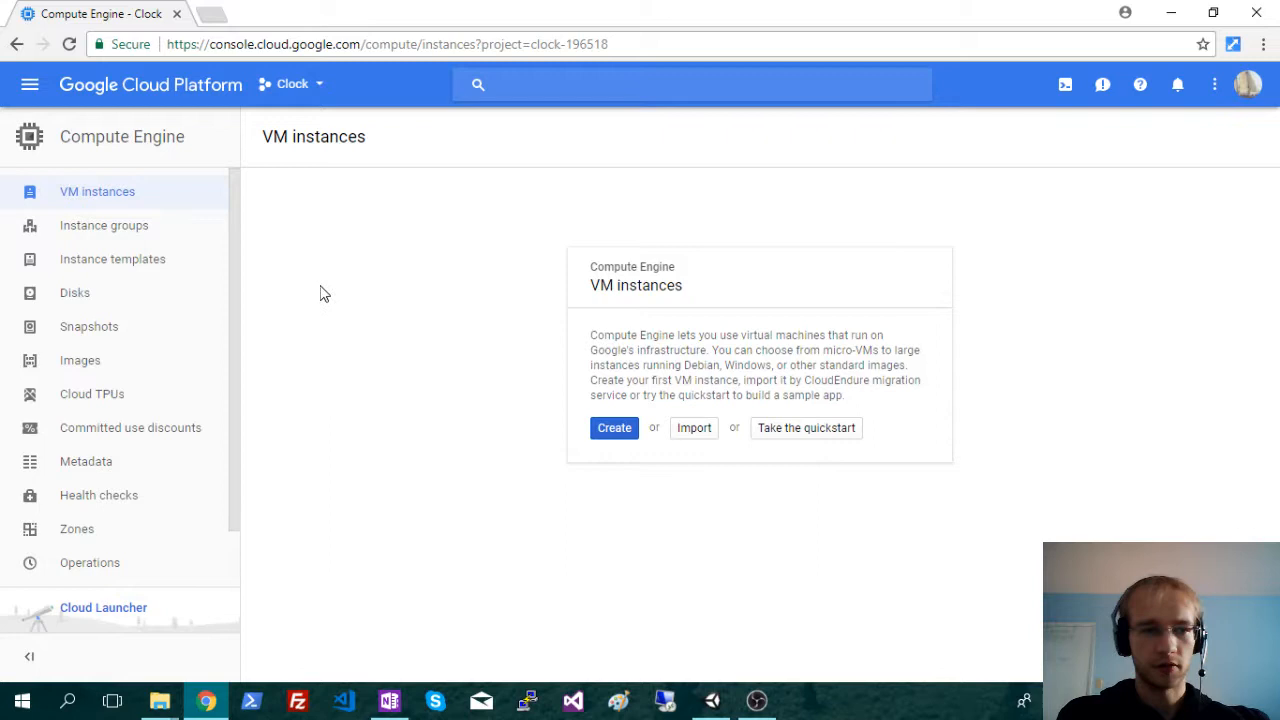
pyautogui.moveTo(360, 264)
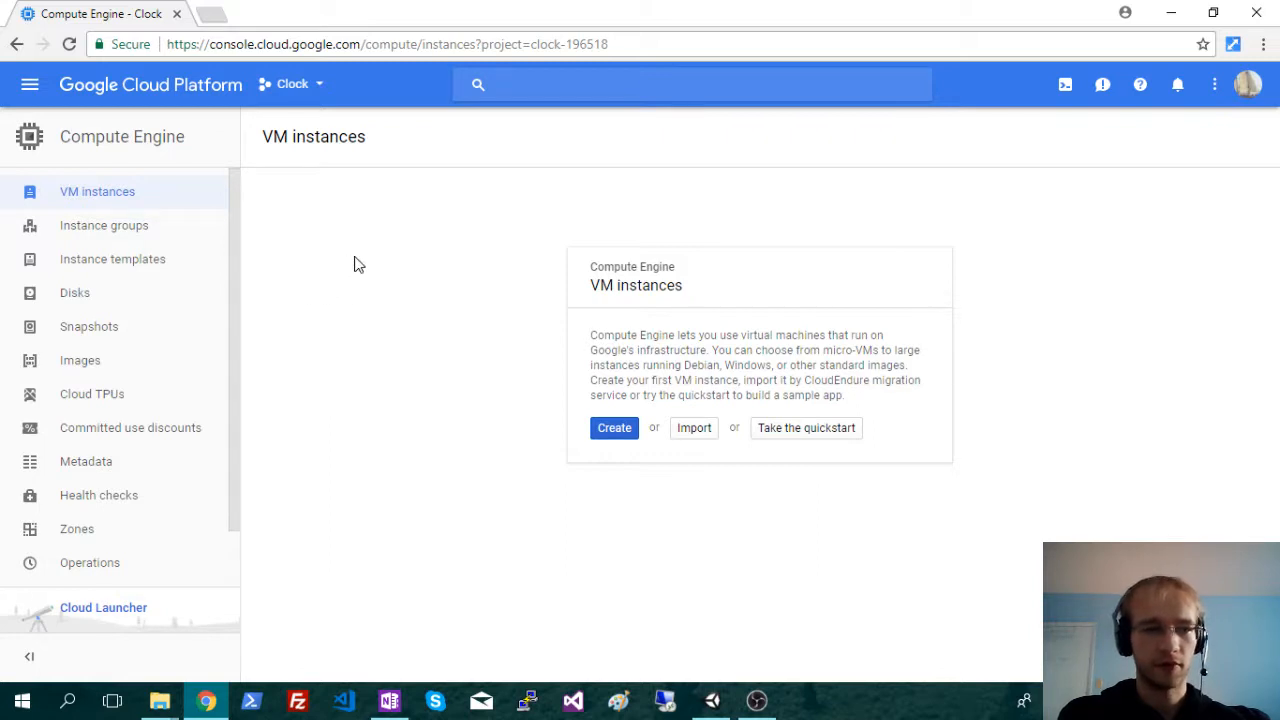
pyautogui.moveTo(390, 320)
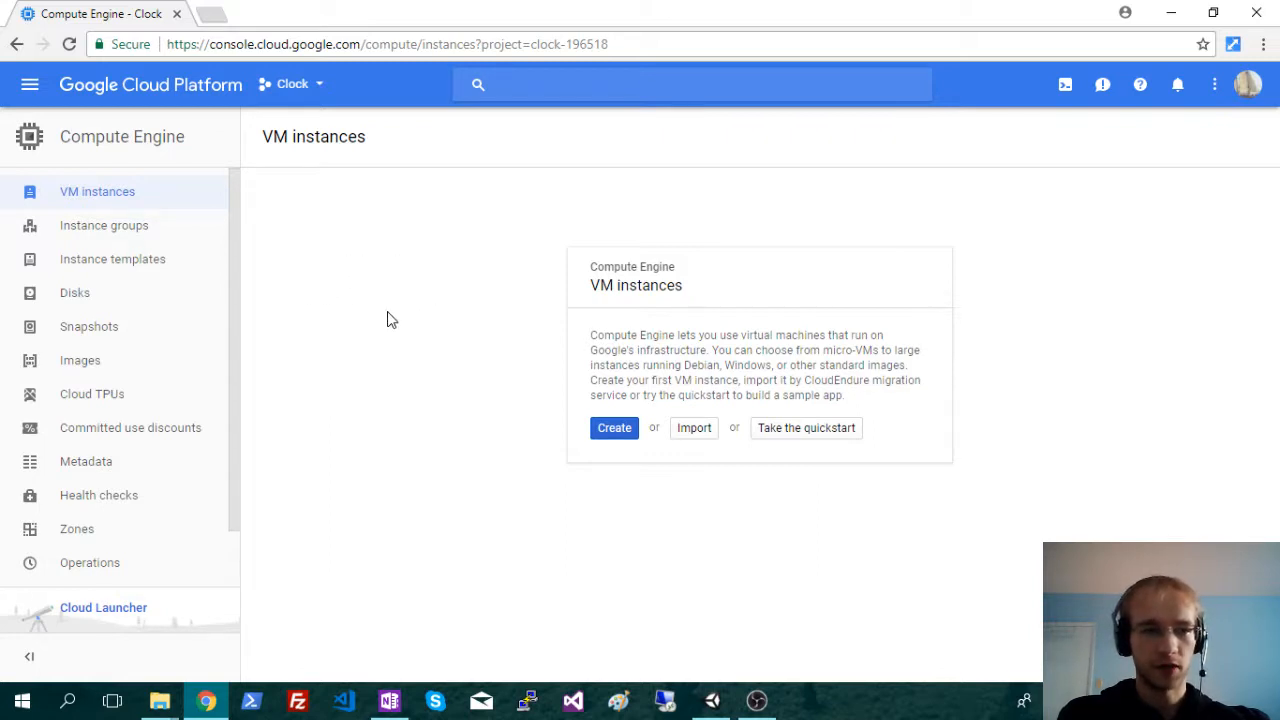
pyautogui.moveTo(556, 392)
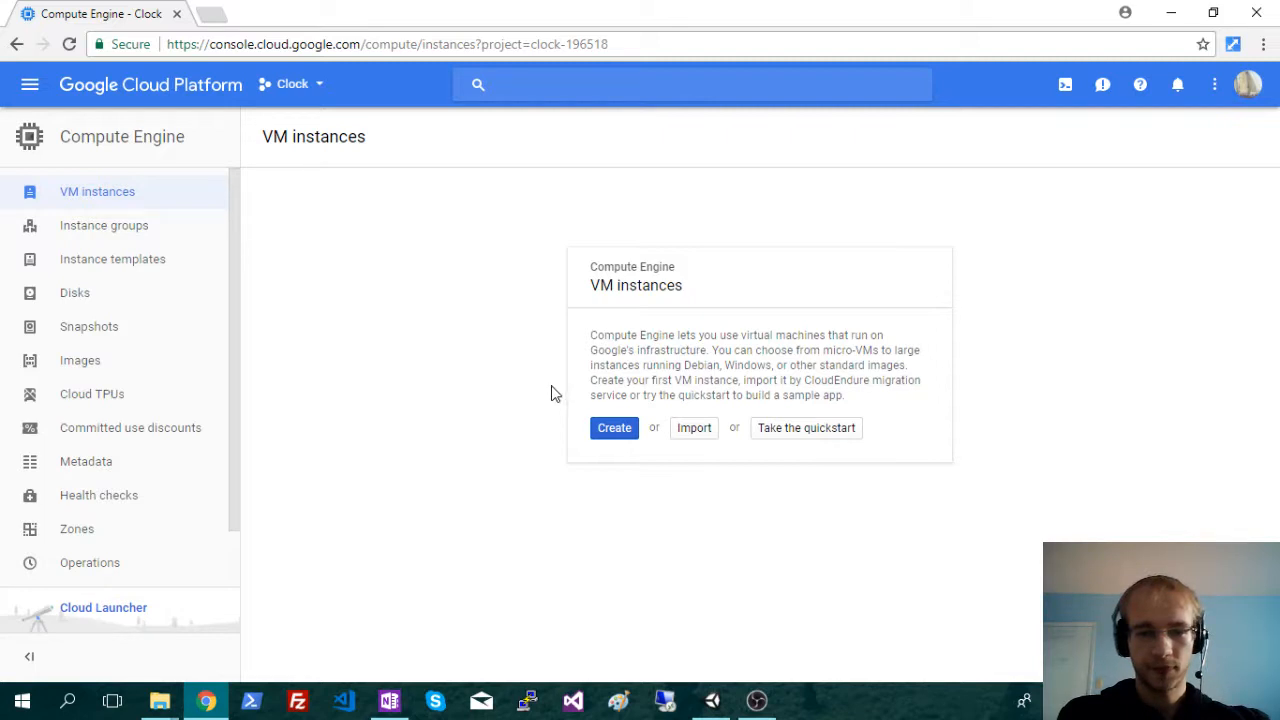
pyautogui.moveTo(334, 308)
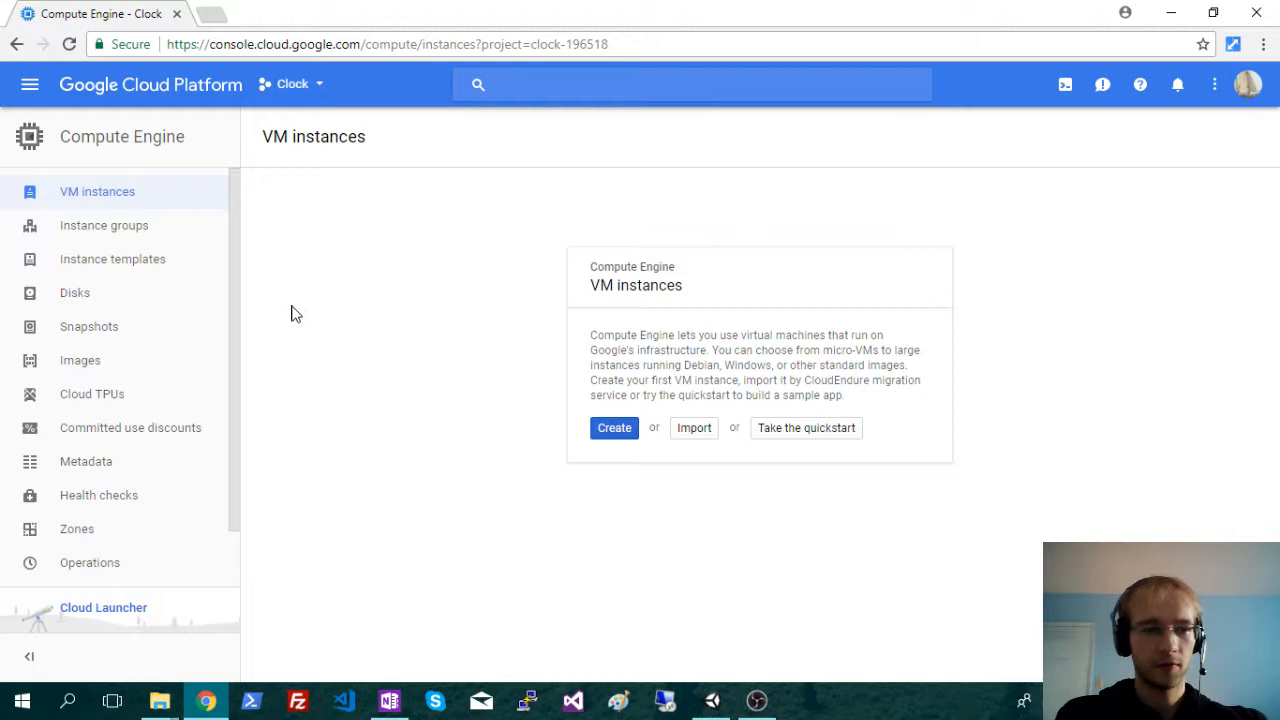
pyautogui.moveTo(268, 384)
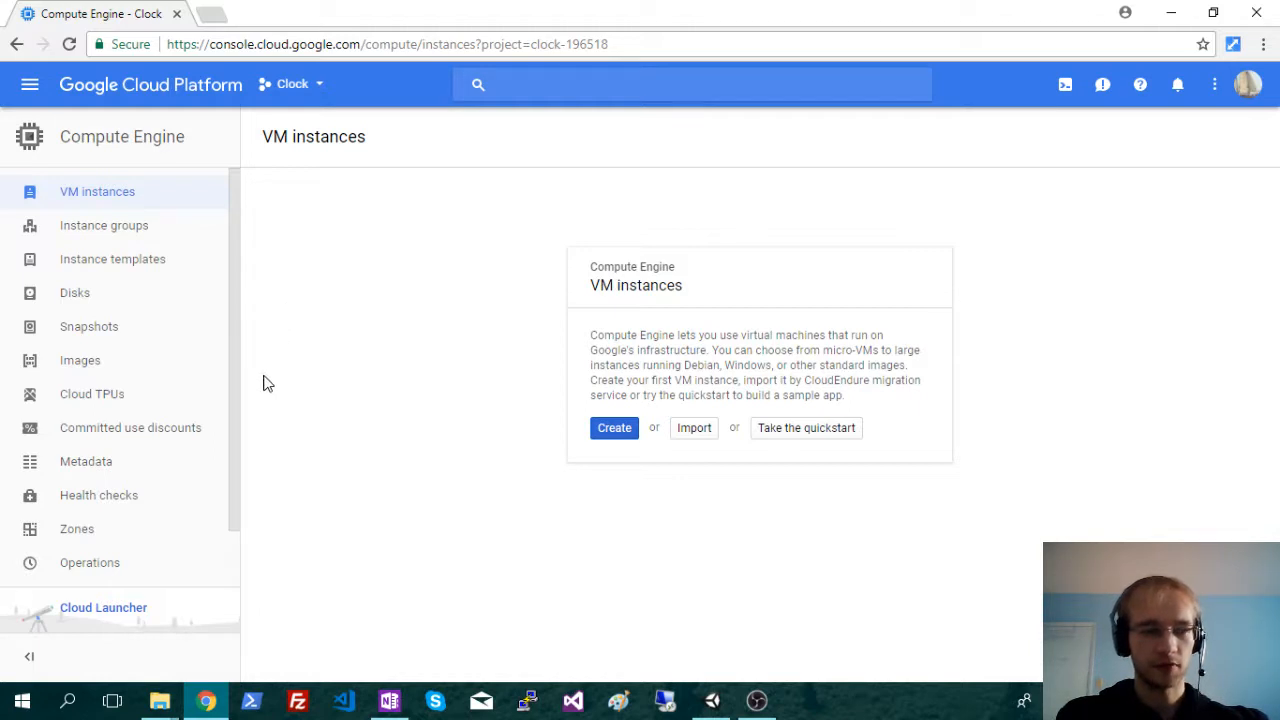
pyautogui.moveTo(434, 356)
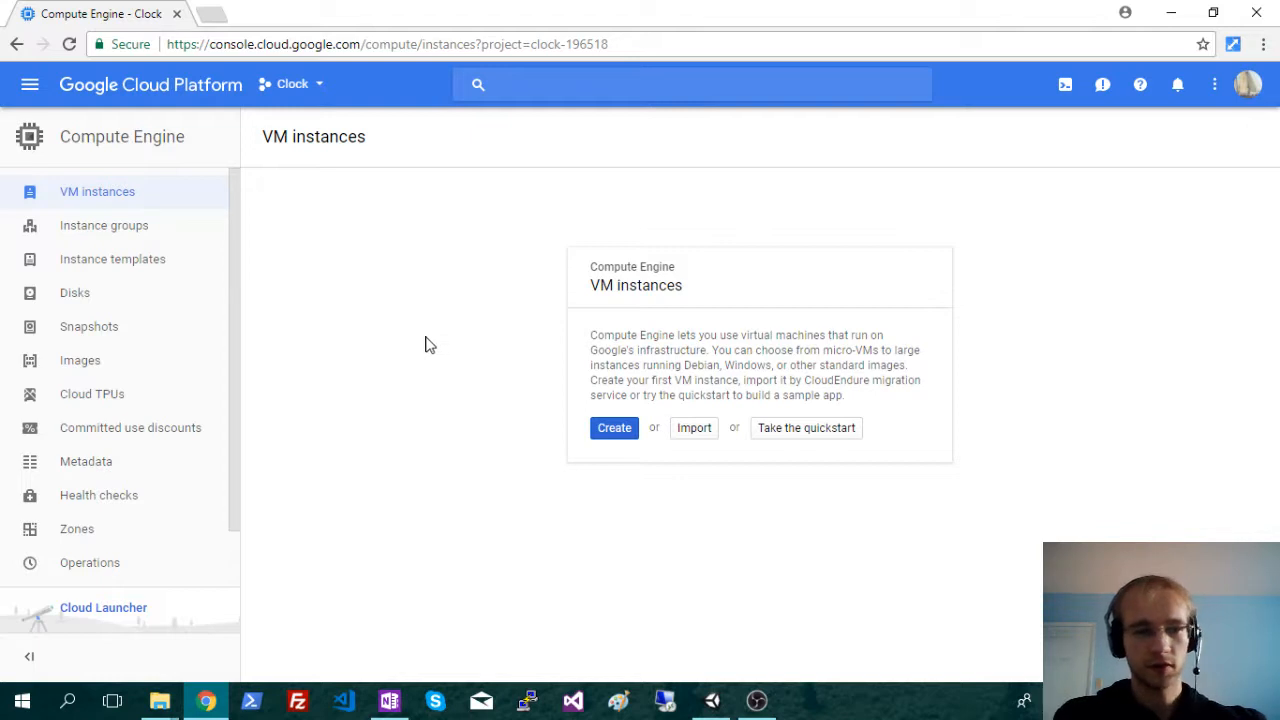
pyautogui.moveTo(372, 340)
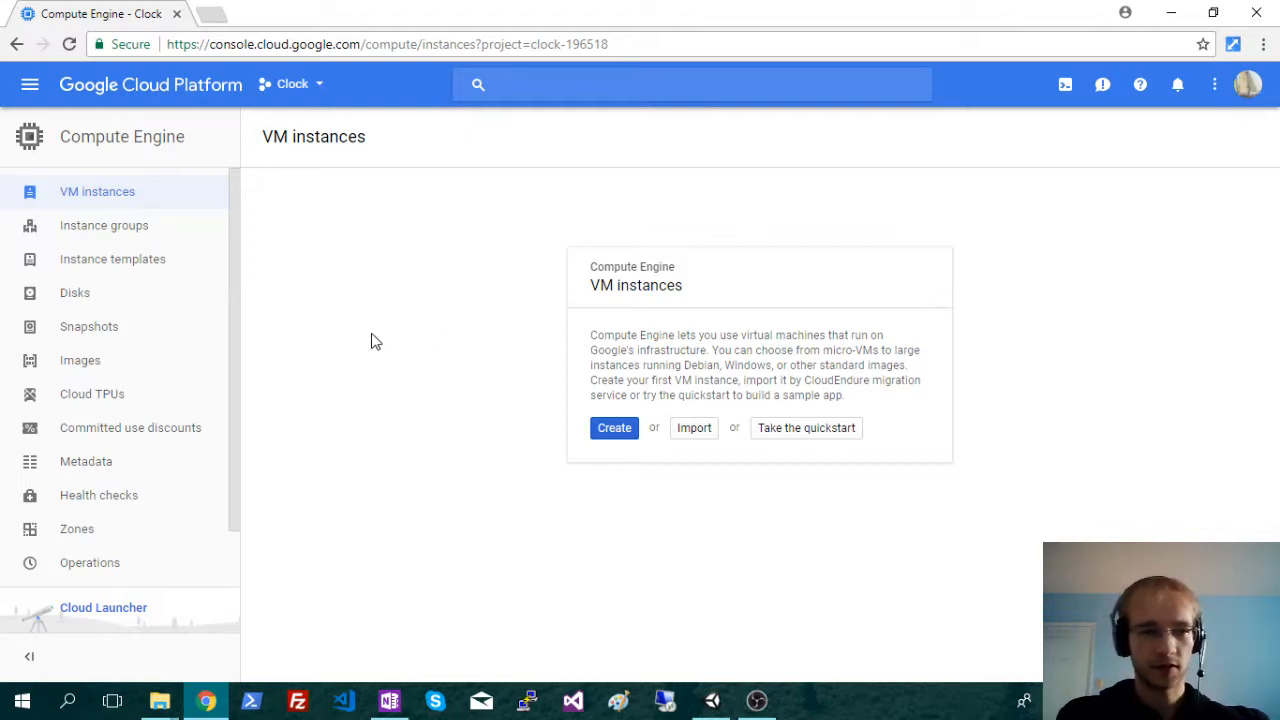
pyautogui.moveTo(374, 320)
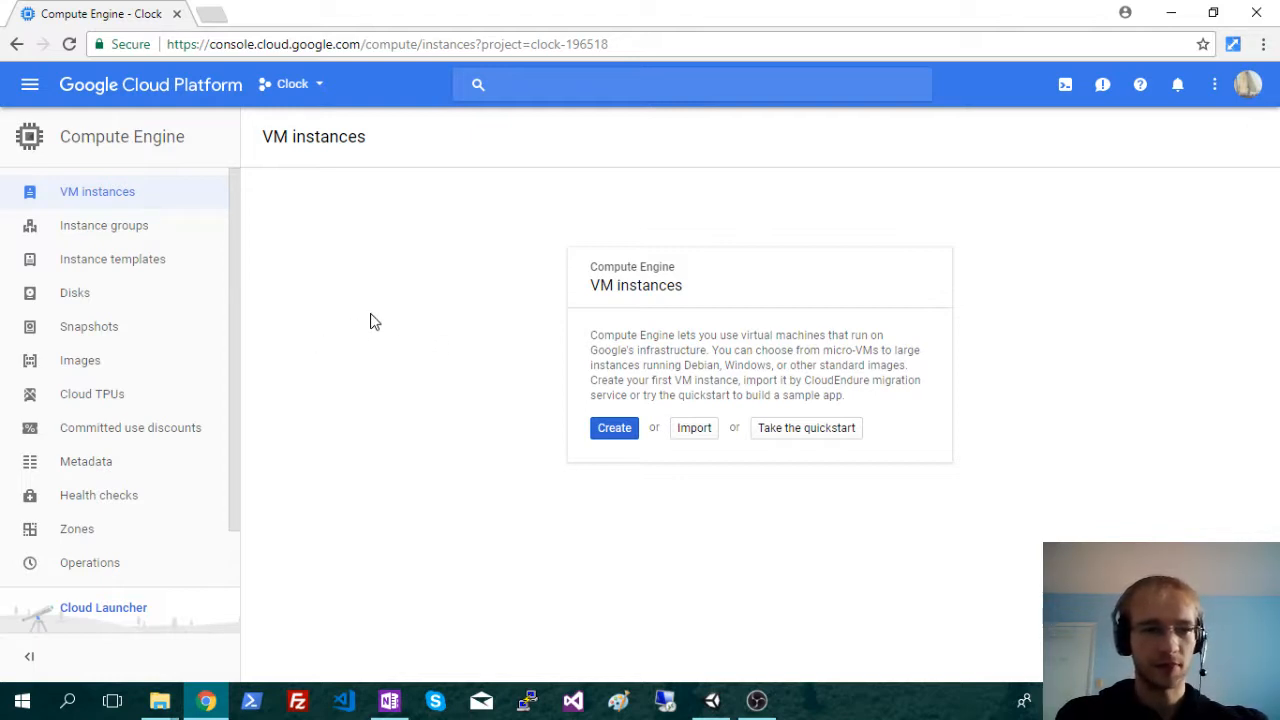
pyautogui.moveTo(464, 348)
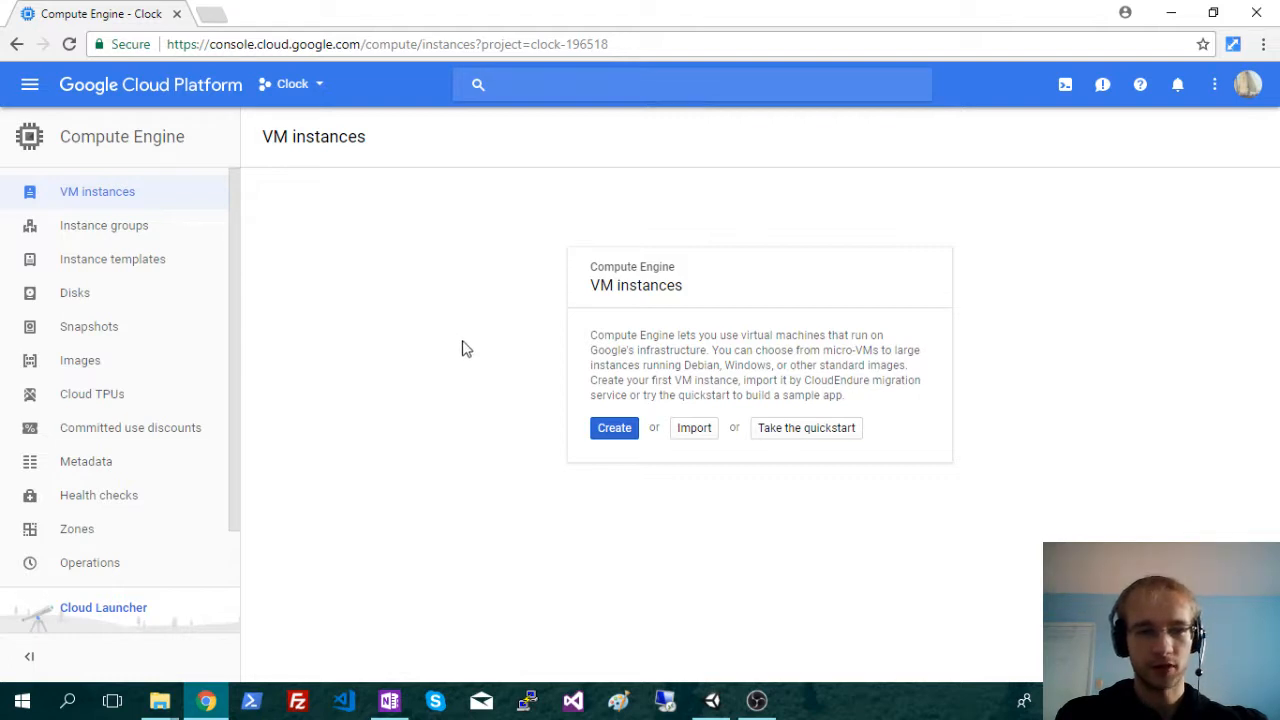
pyautogui.moveTo(516, 352)
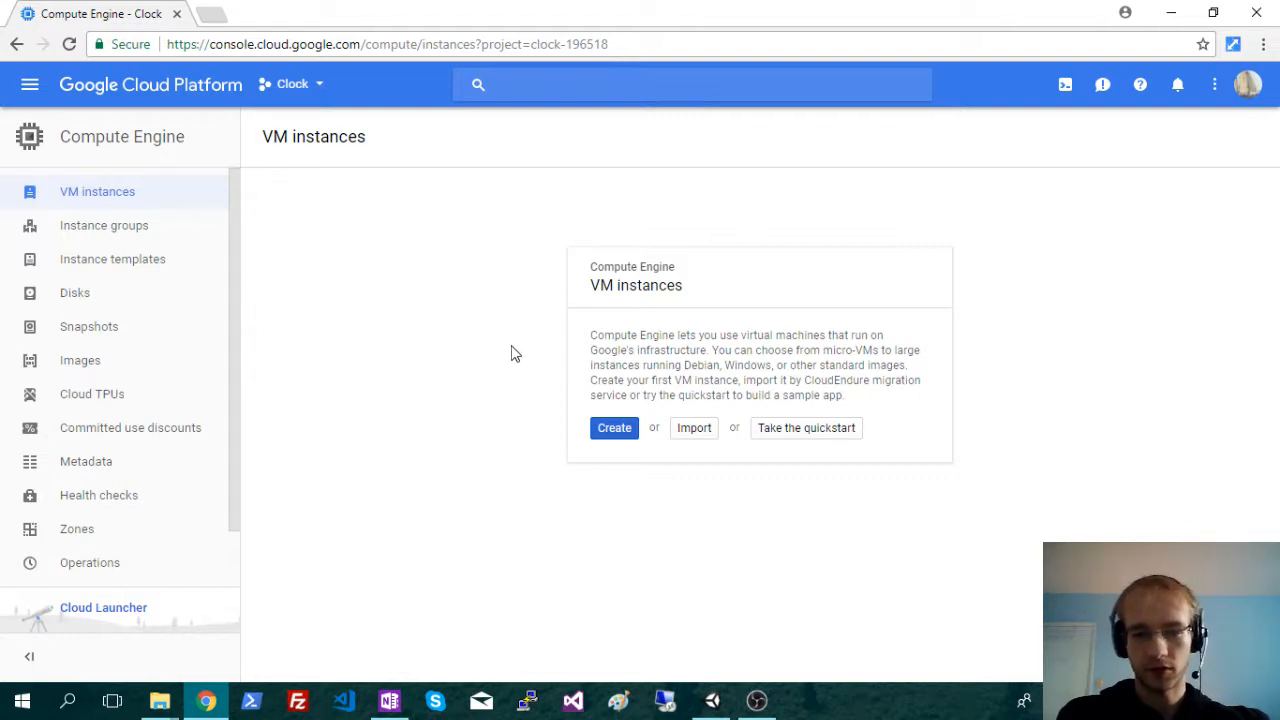
pyautogui.moveTo(570, 272)
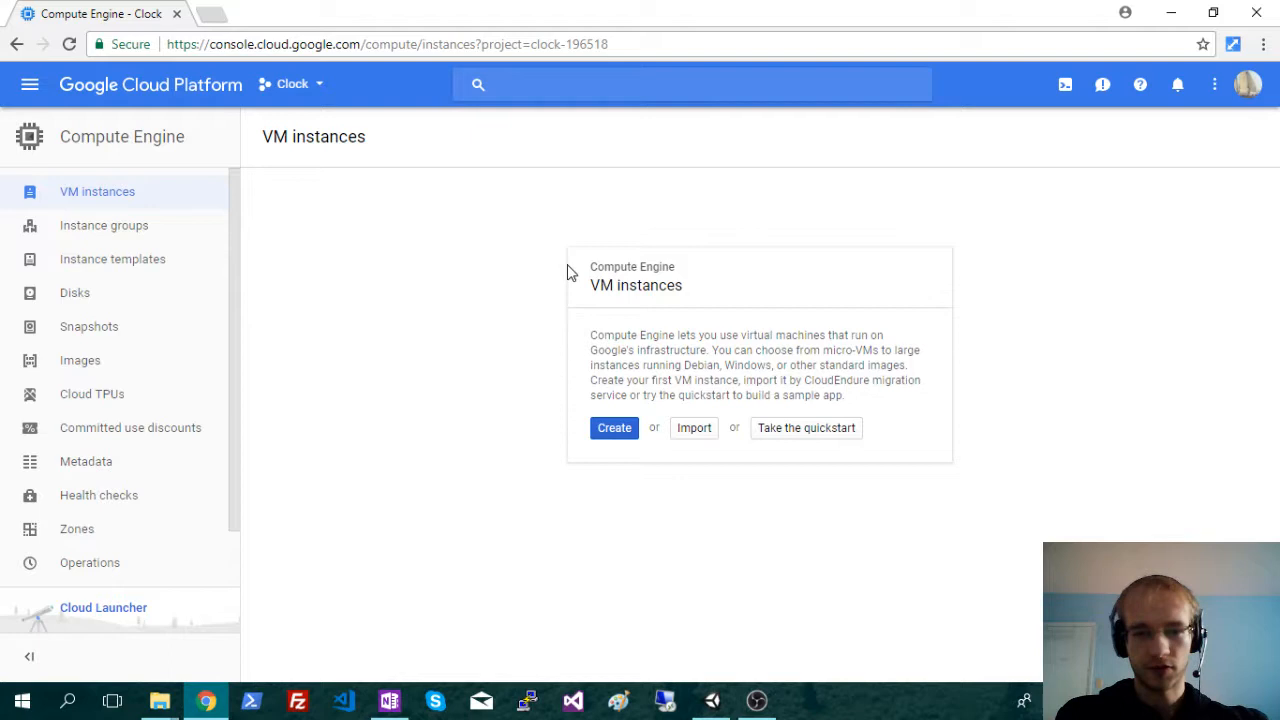
pyautogui.moveTo(310, 268)
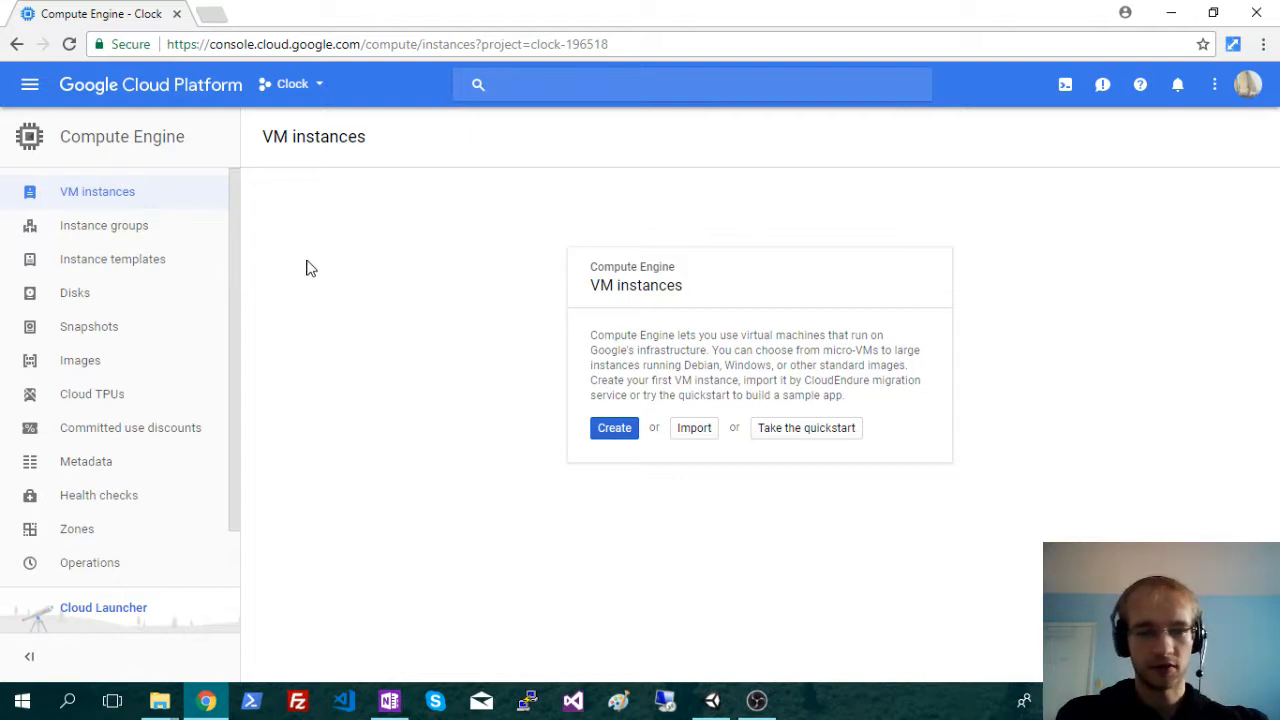
pyautogui.moveTo(418, 232)
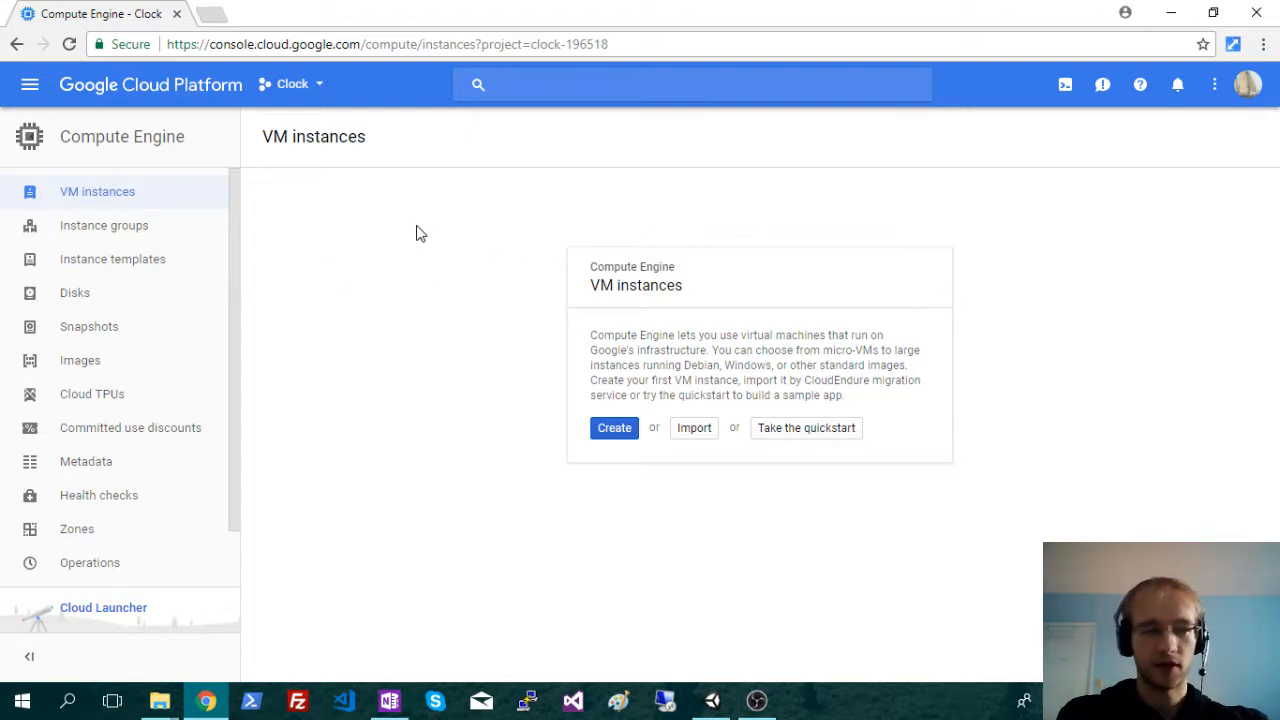
pyautogui.moveTo(500, 278)
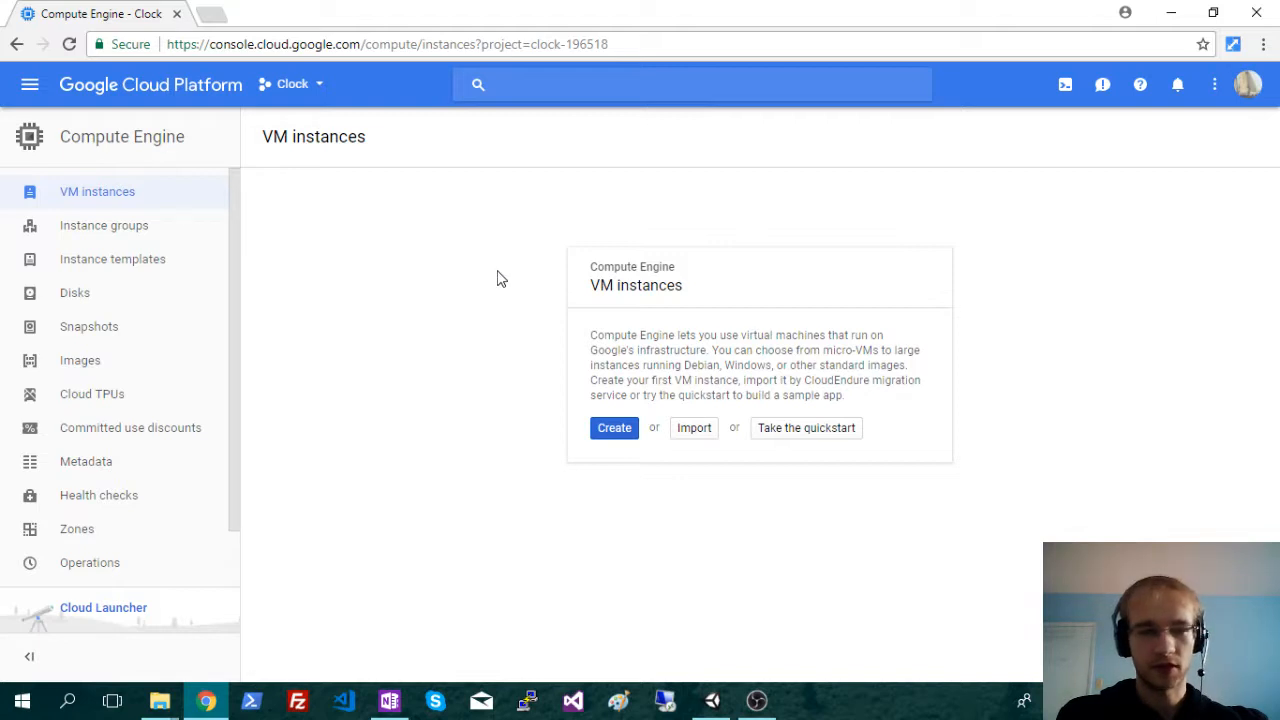
pyautogui.moveTo(360, 298)
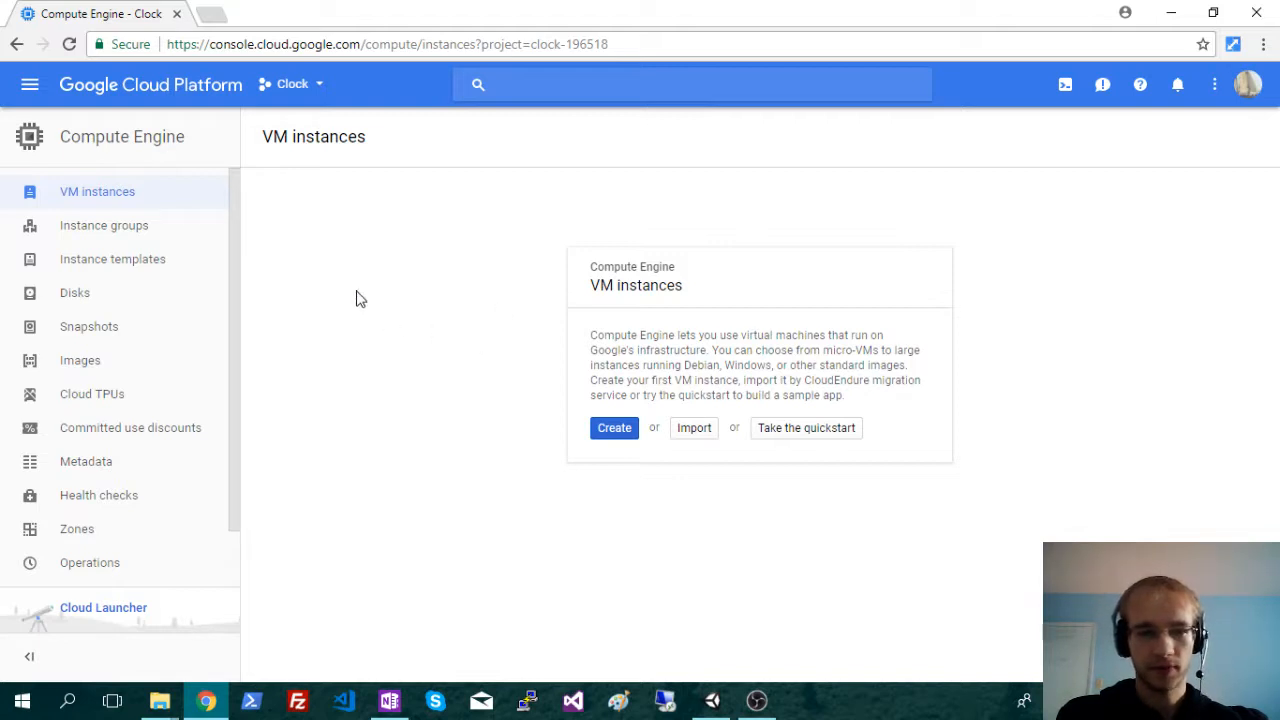
pyautogui.moveTo(344, 258)
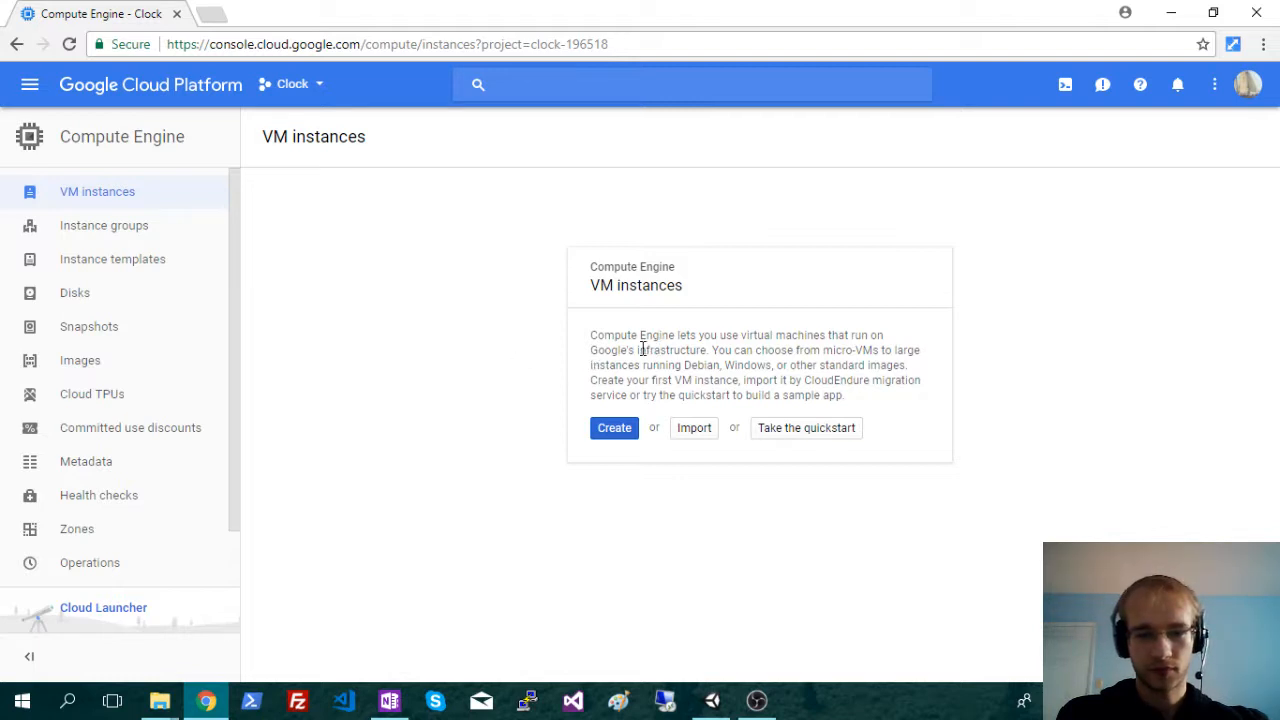
pyautogui.moveTo(490, 260)
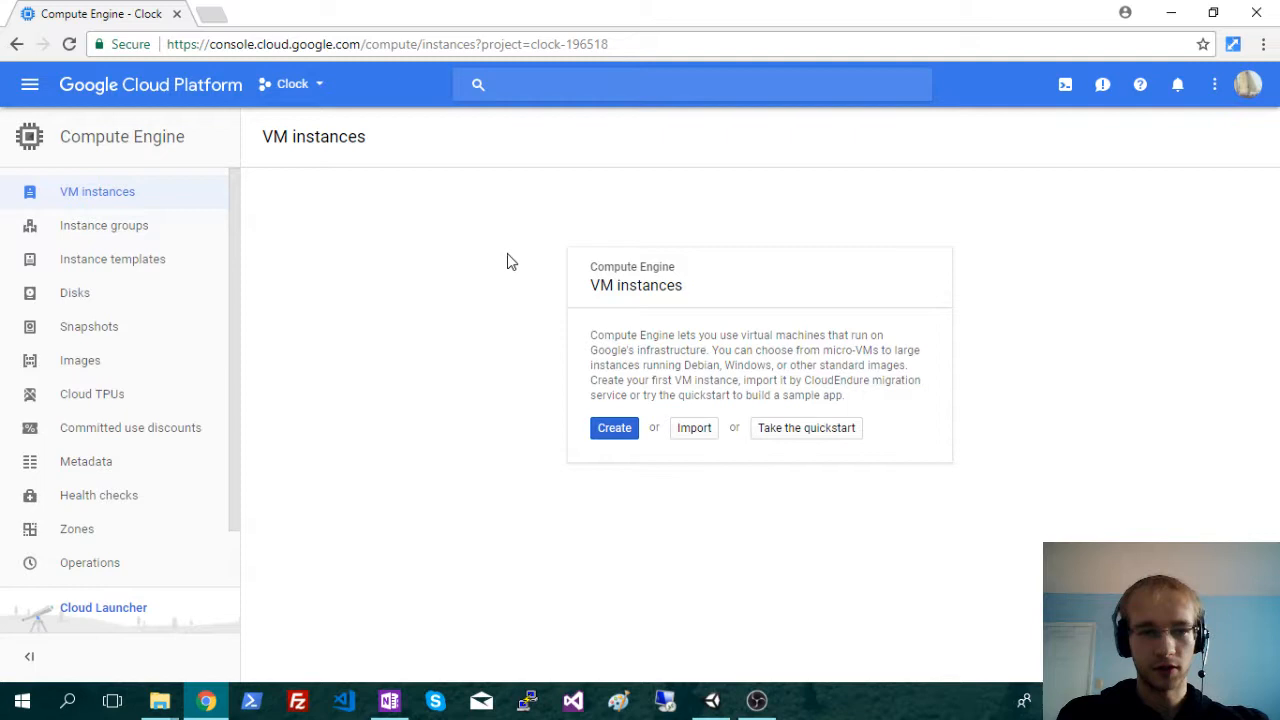
pyautogui.moveTo(578, 278)
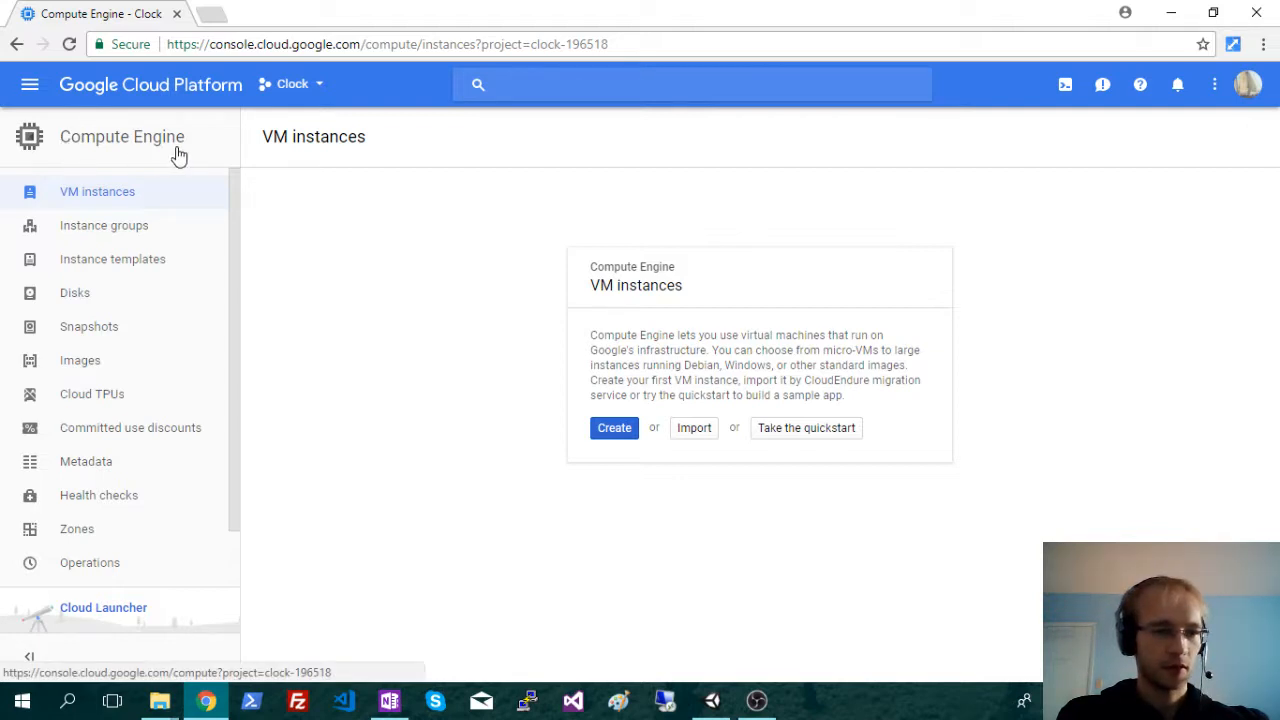
pyautogui.moveTo(64, 144)
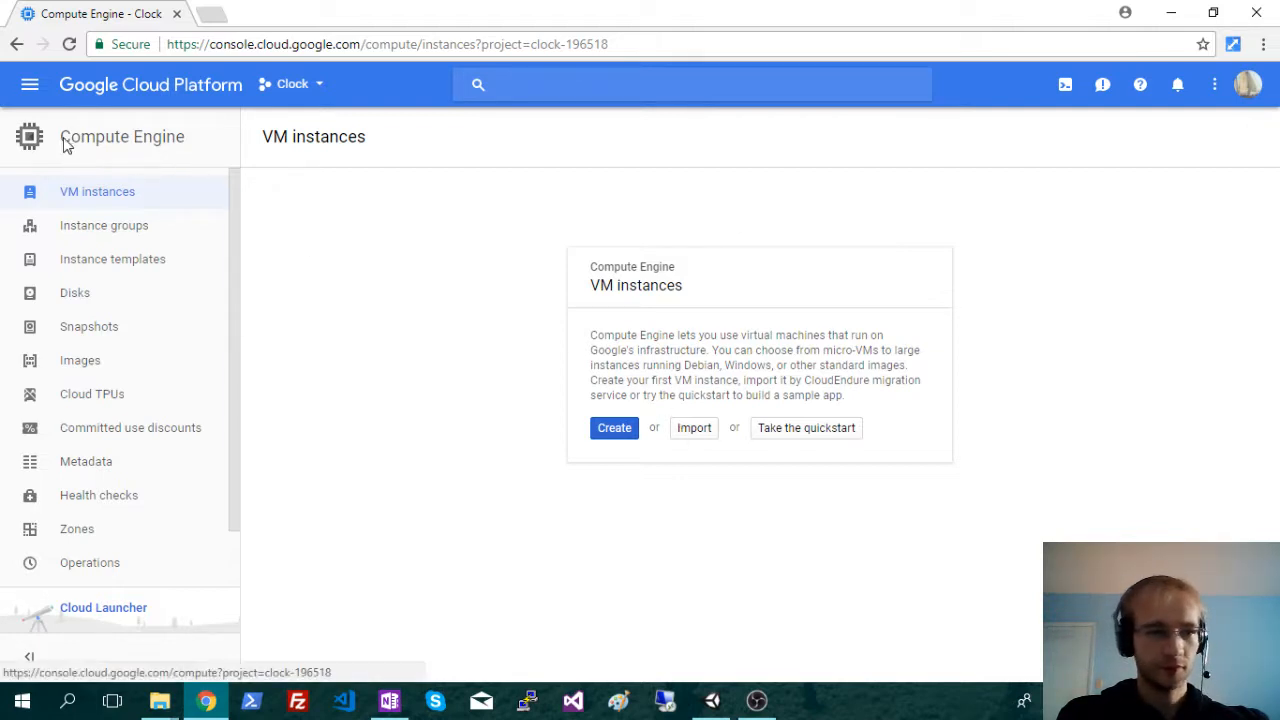
pyautogui.click(30, 84)
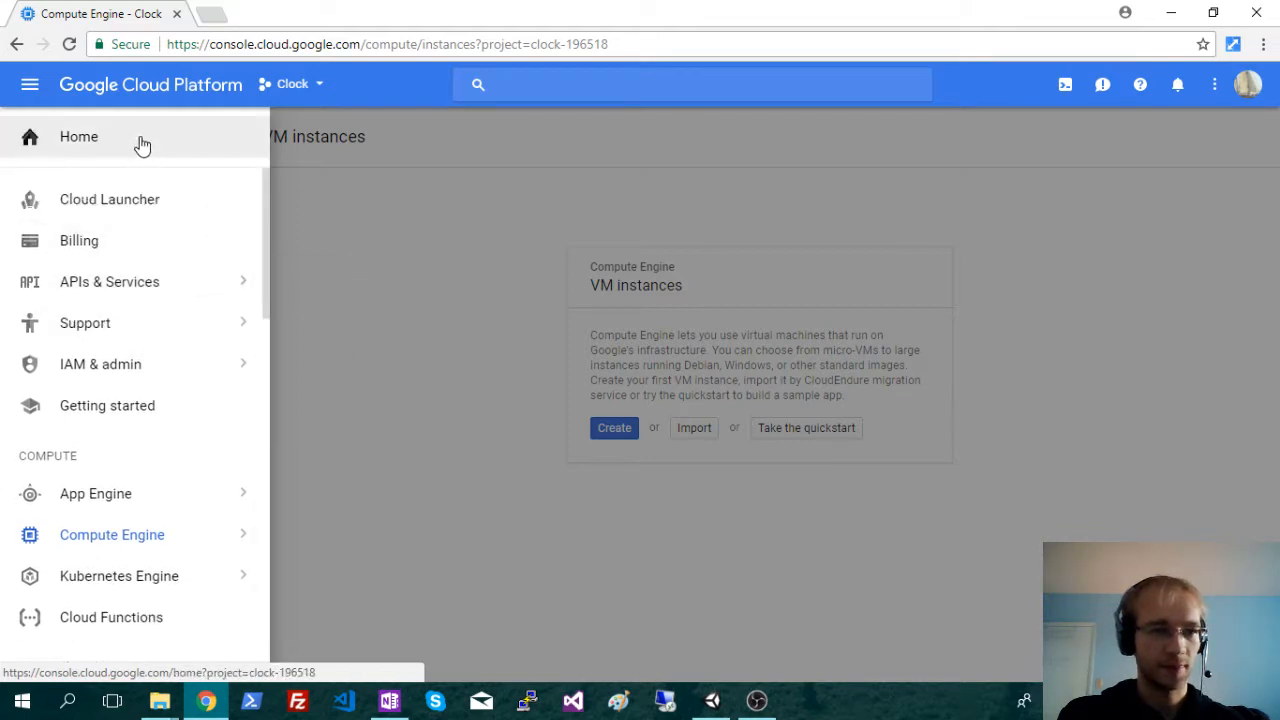
pyautogui.moveTo(96, 244)
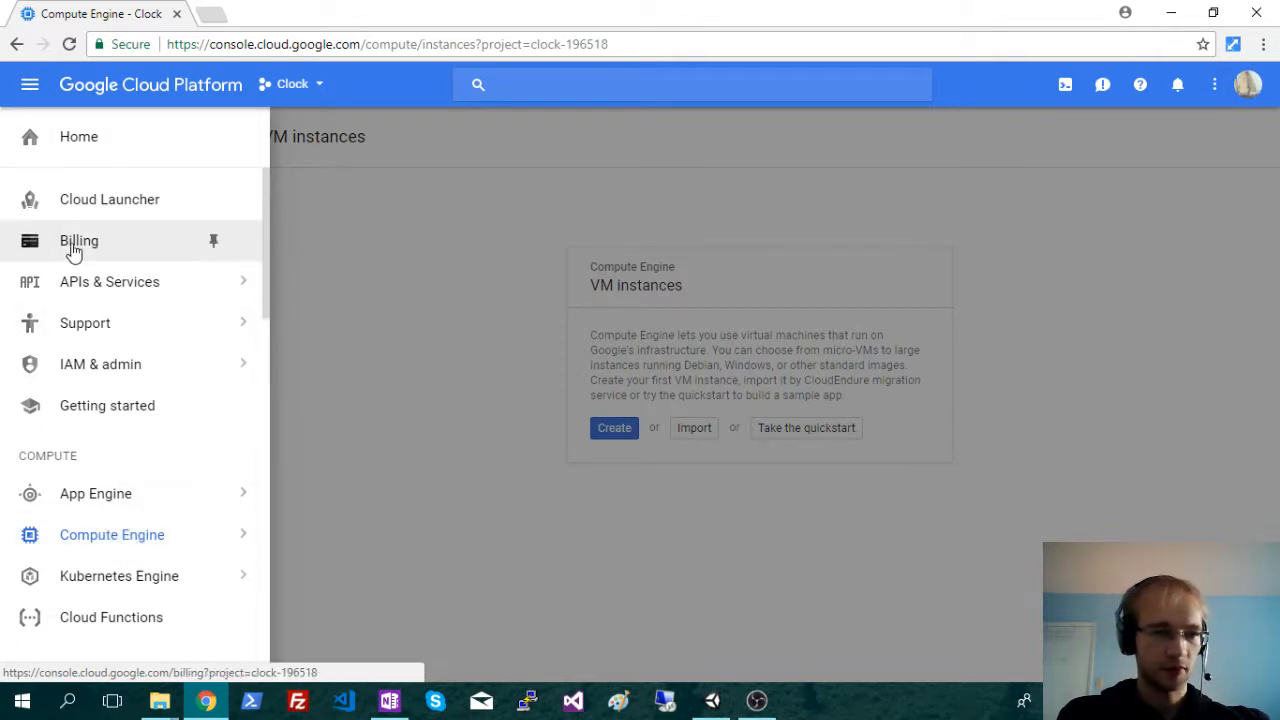
pyautogui.moveTo(128, 252)
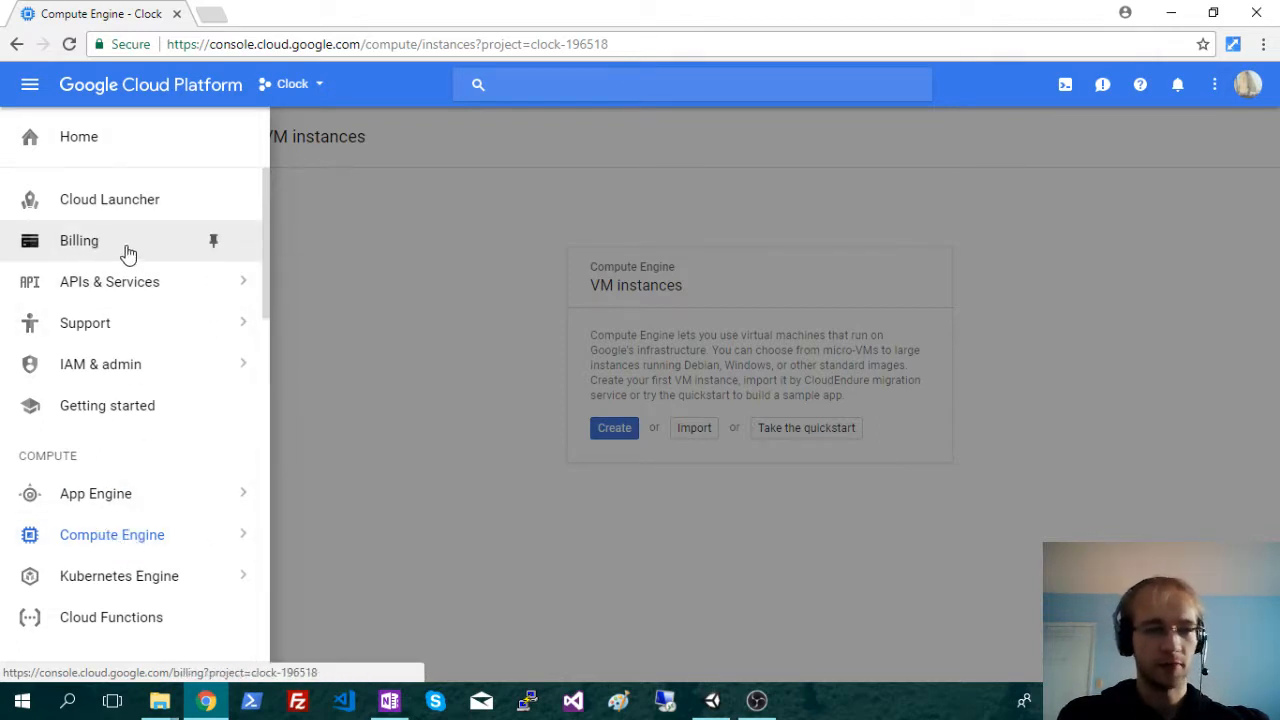
pyautogui.moveTo(140, 270)
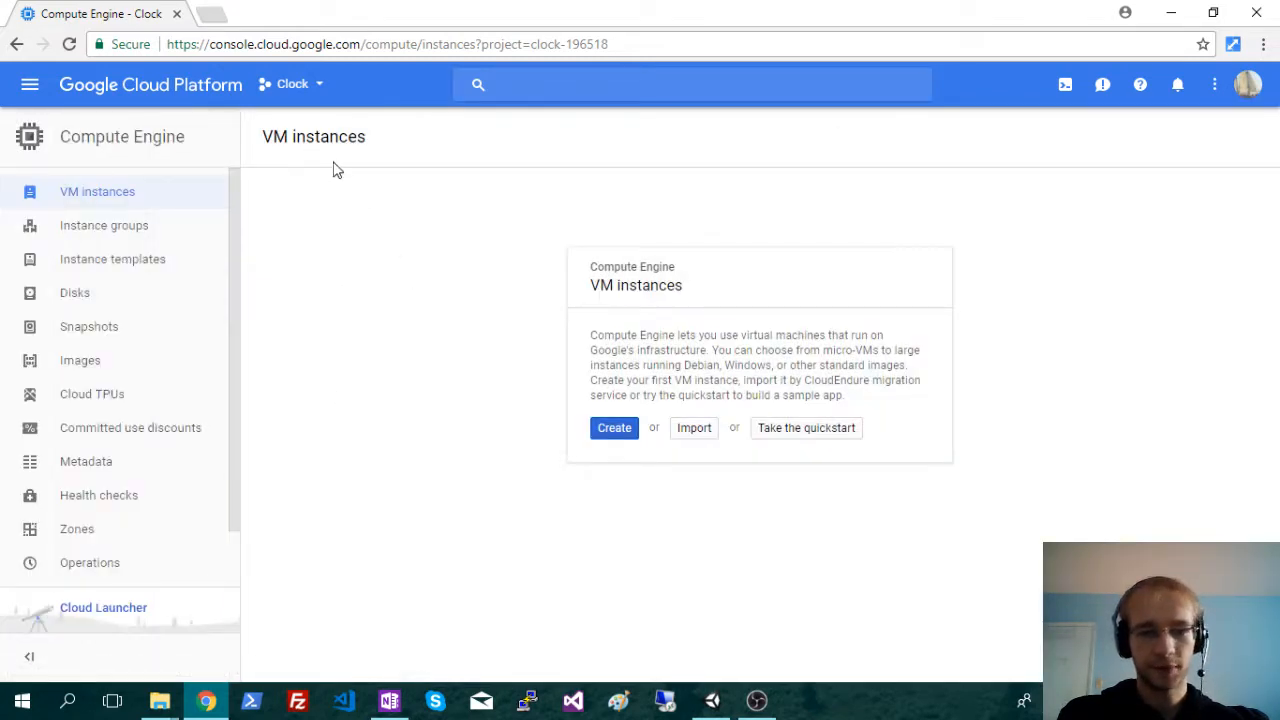
pyautogui.moveTo(614, 428)
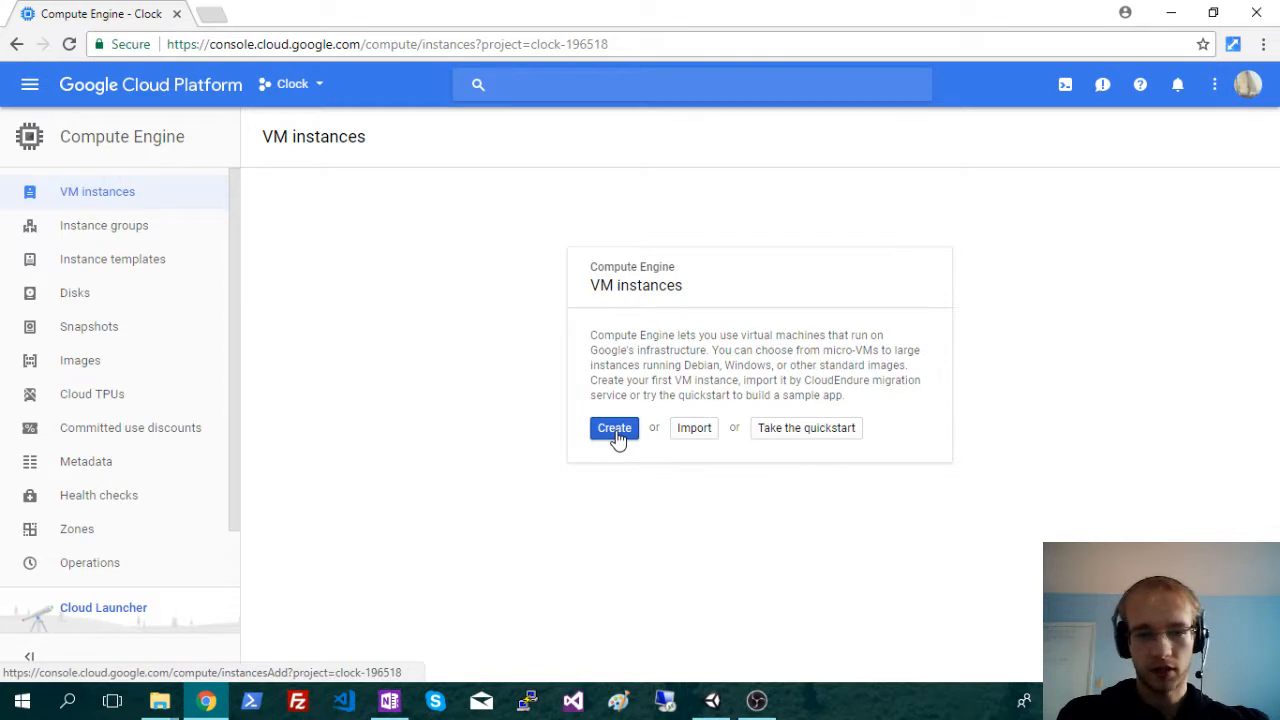
# Begin a new VM instance, name it 'candyland' and keep zone us-east1-b
pyautogui.click(614, 428)
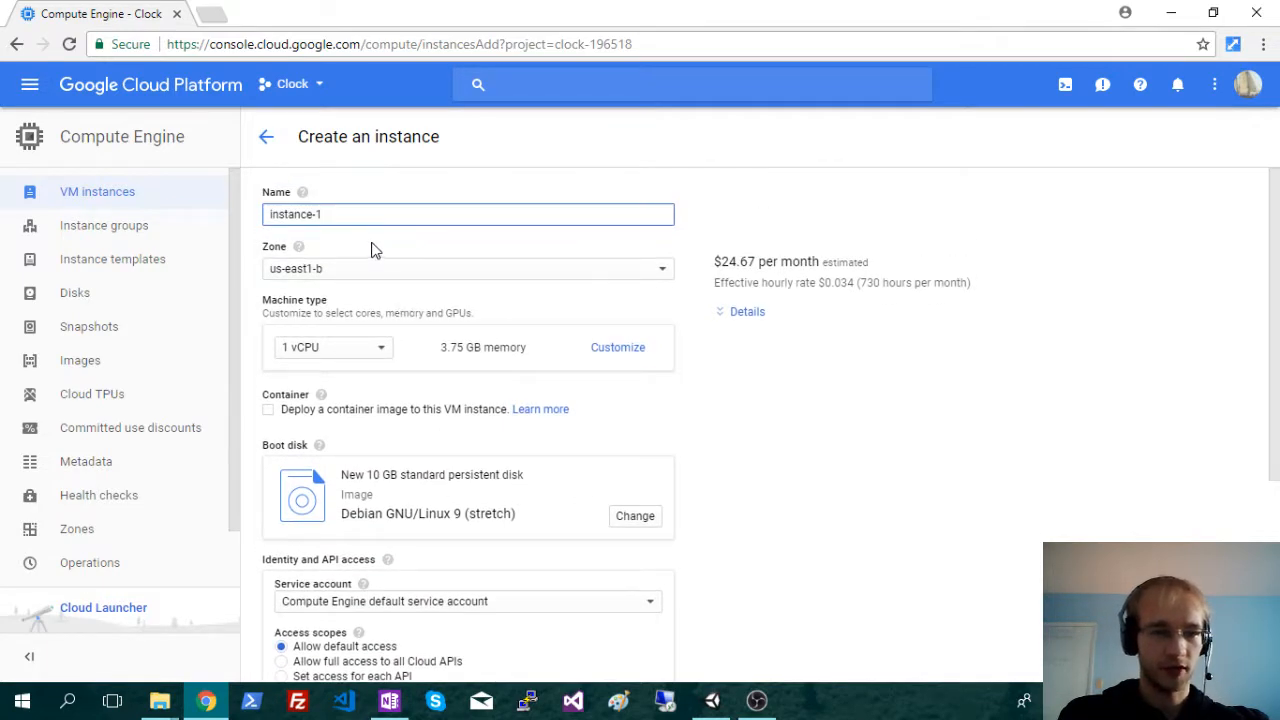
pyautogui.doubleClick(294, 214)
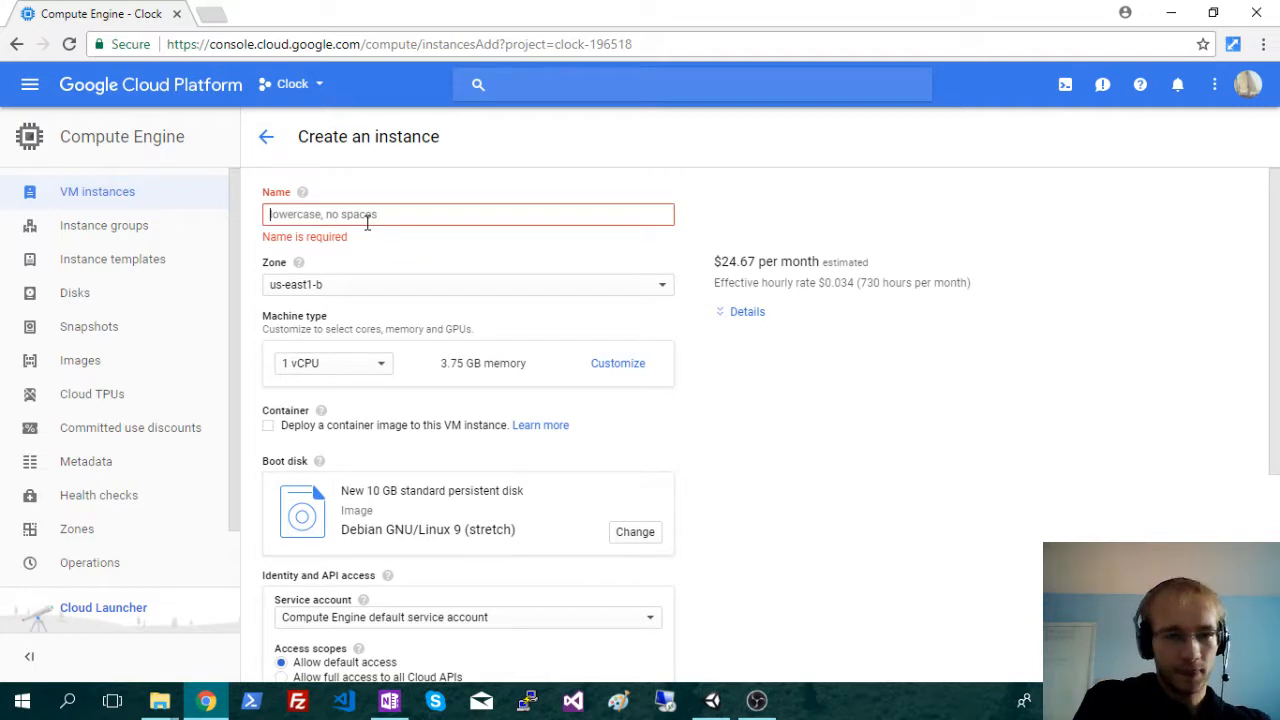
pyautogui.write('cand')
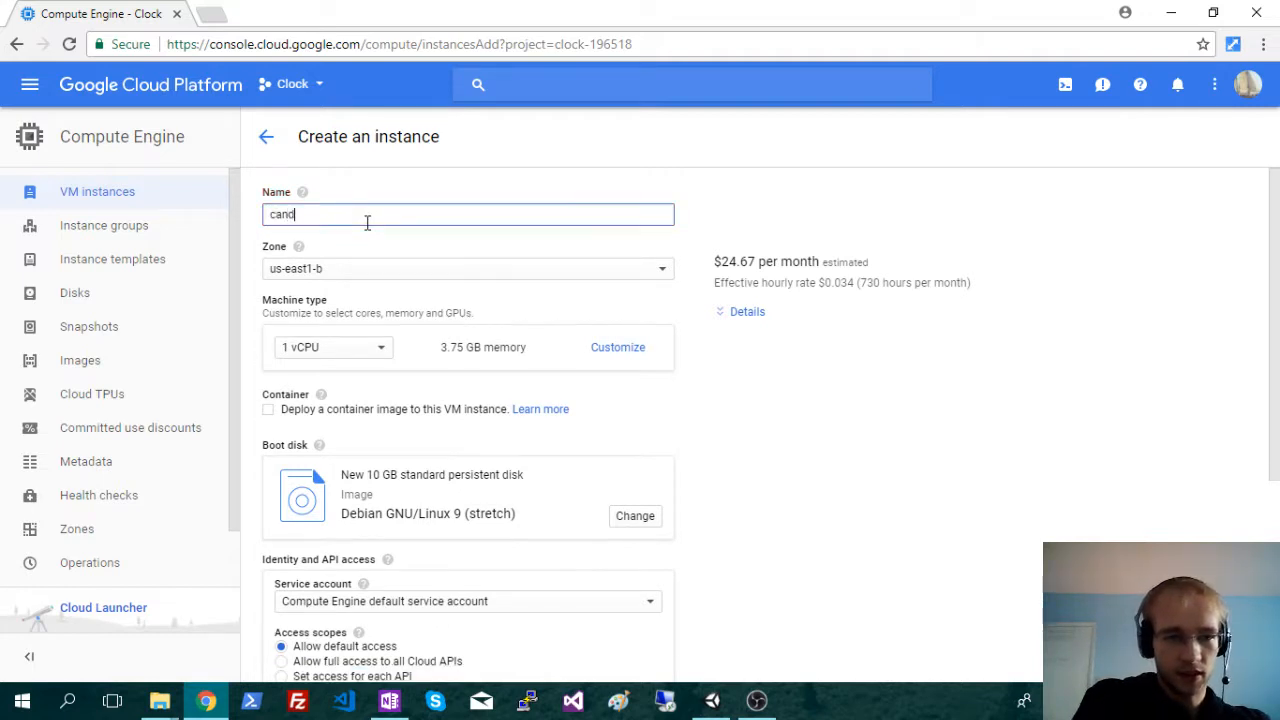
pyautogui.write('yland')
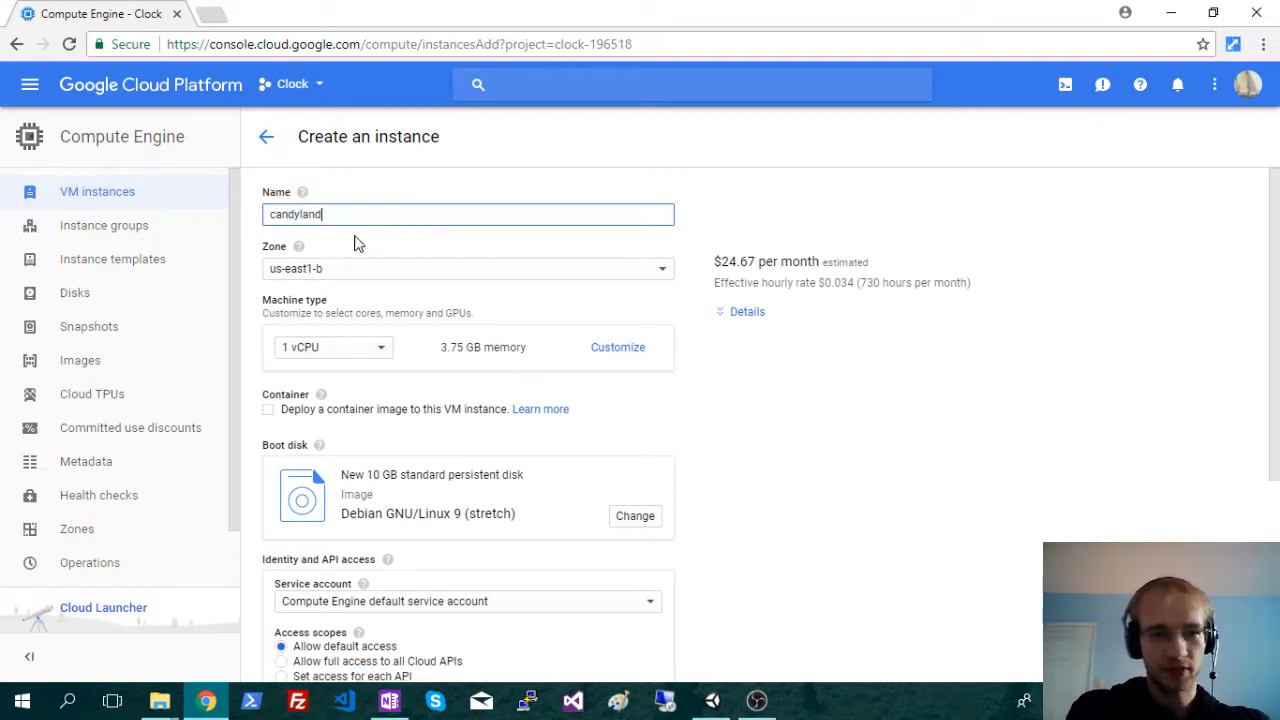
pyautogui.moveTo(464, 250)
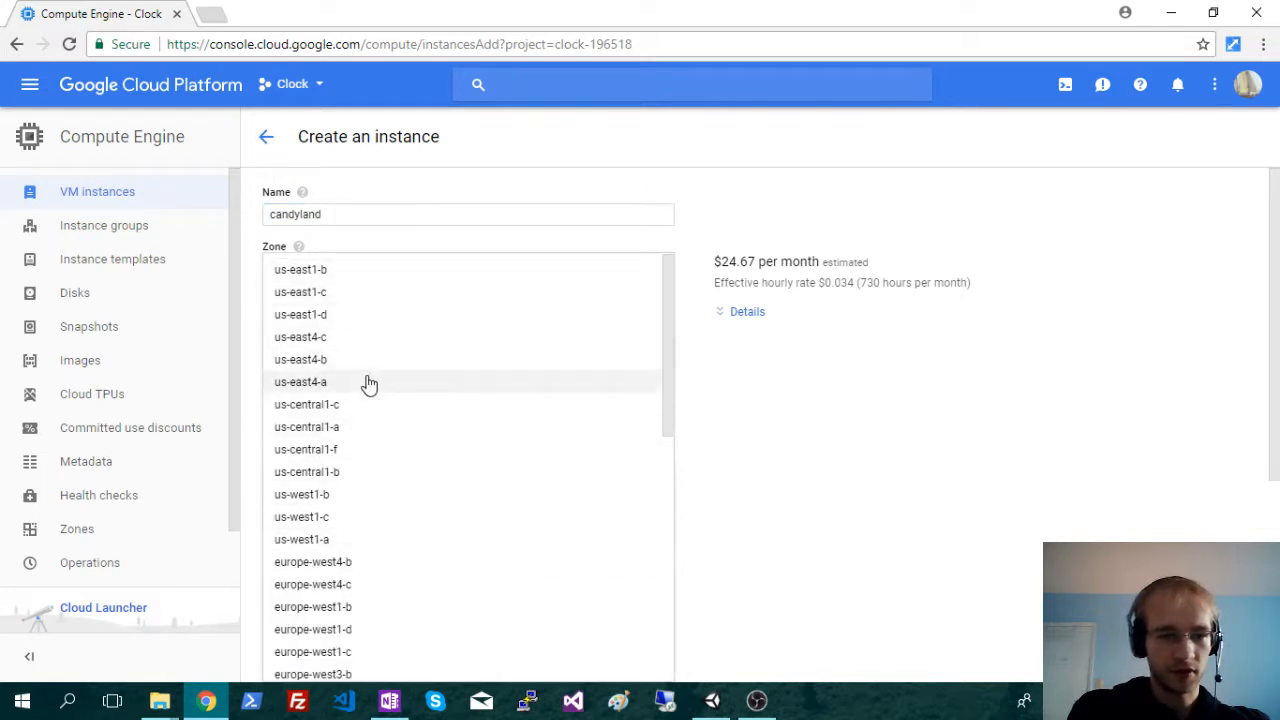
pyautogui.click(300, 268)
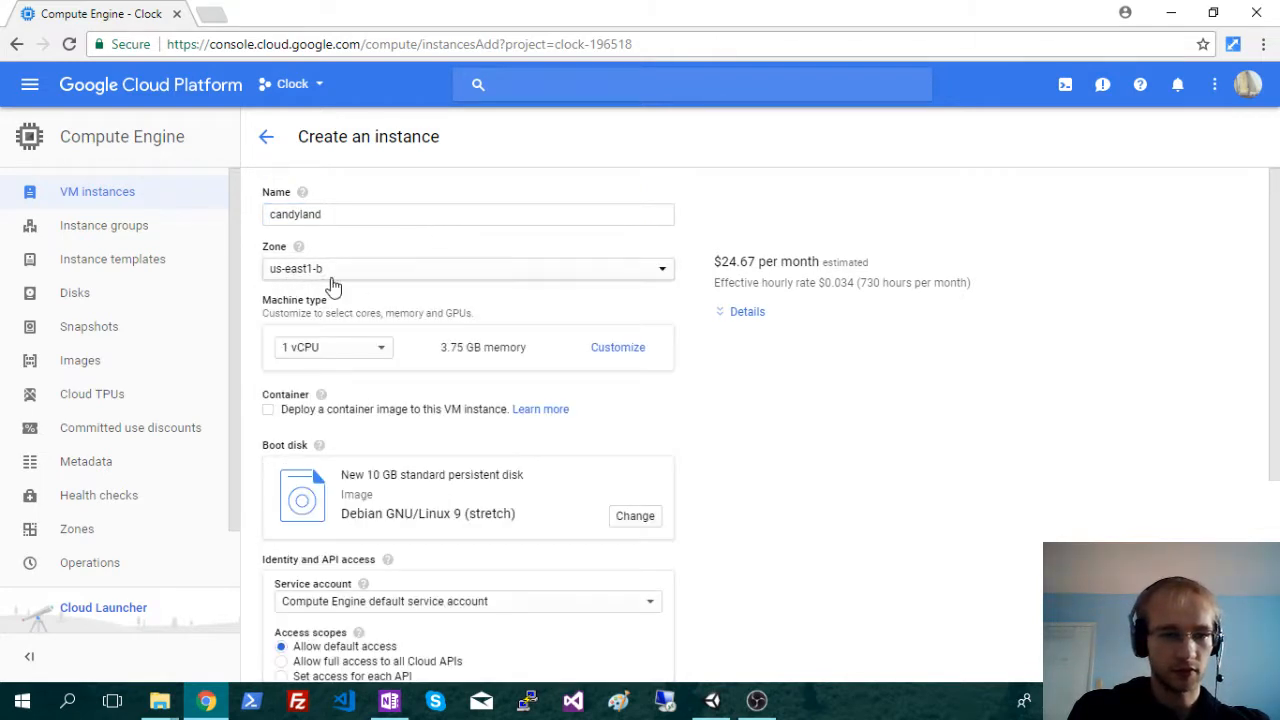
pyautogui.scroll(-3)
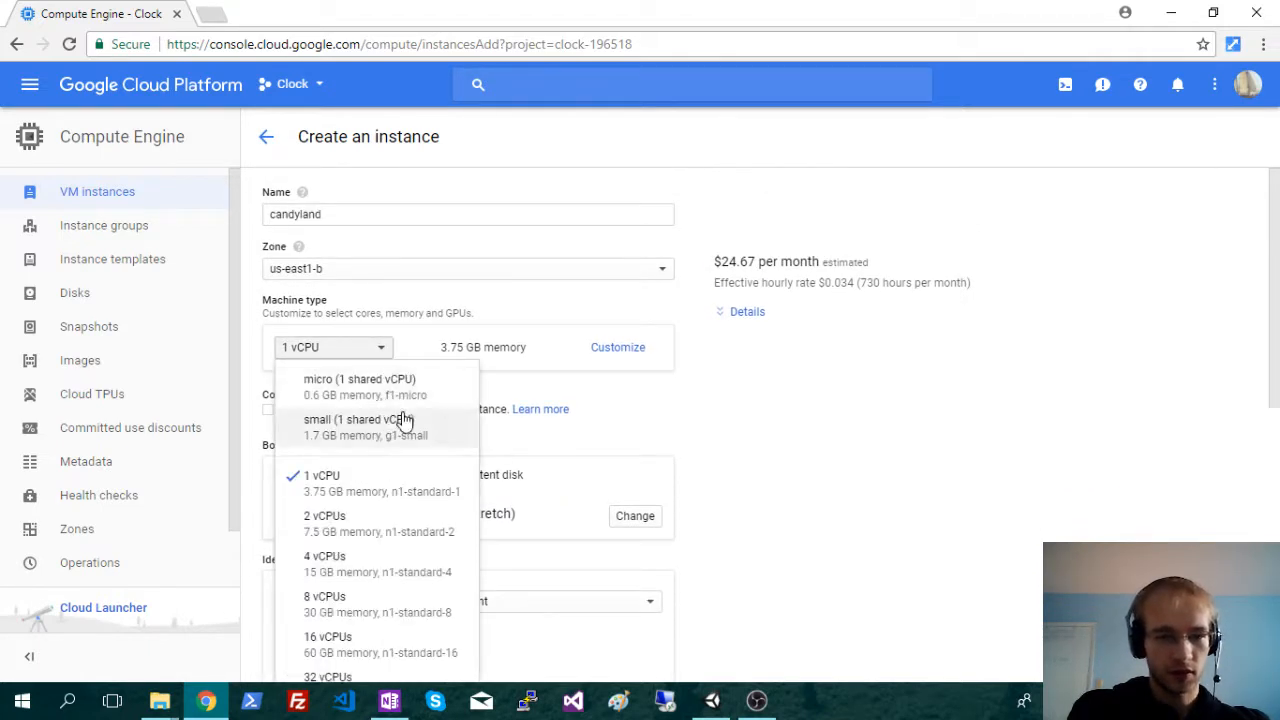
pyautogui.moveTo(410, 418)
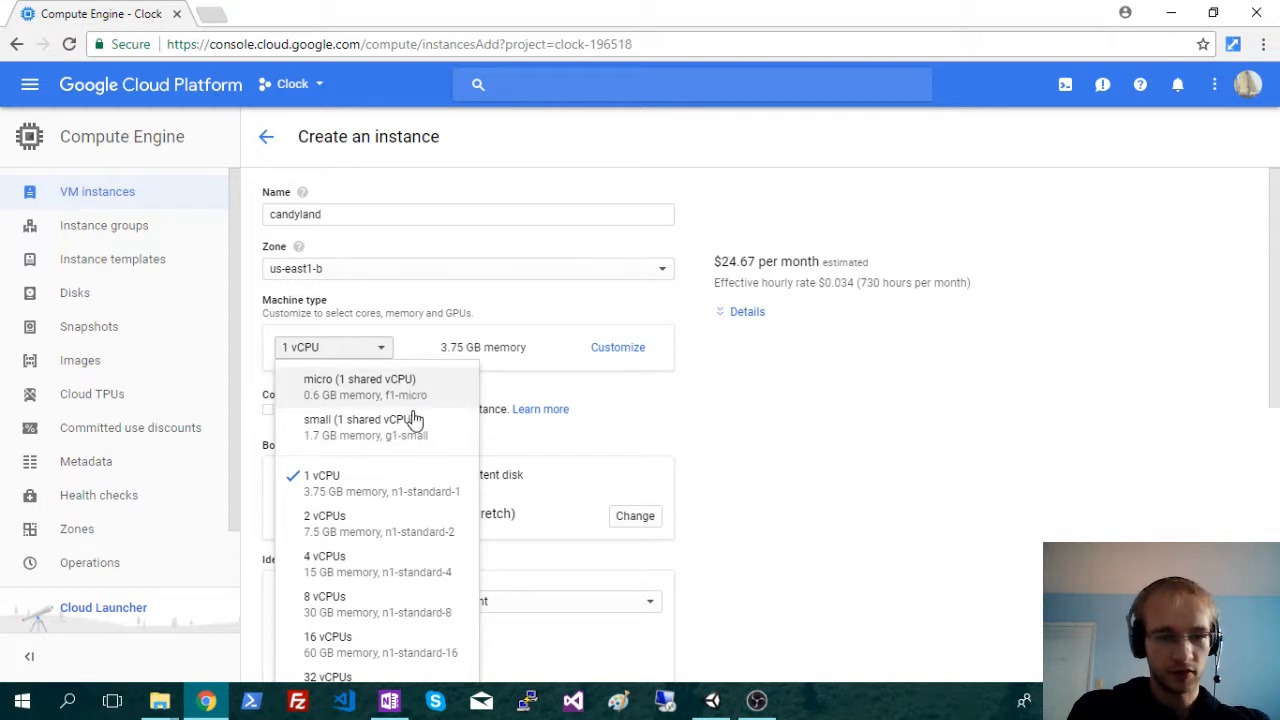
pyautogui.moveTo(424, 388)
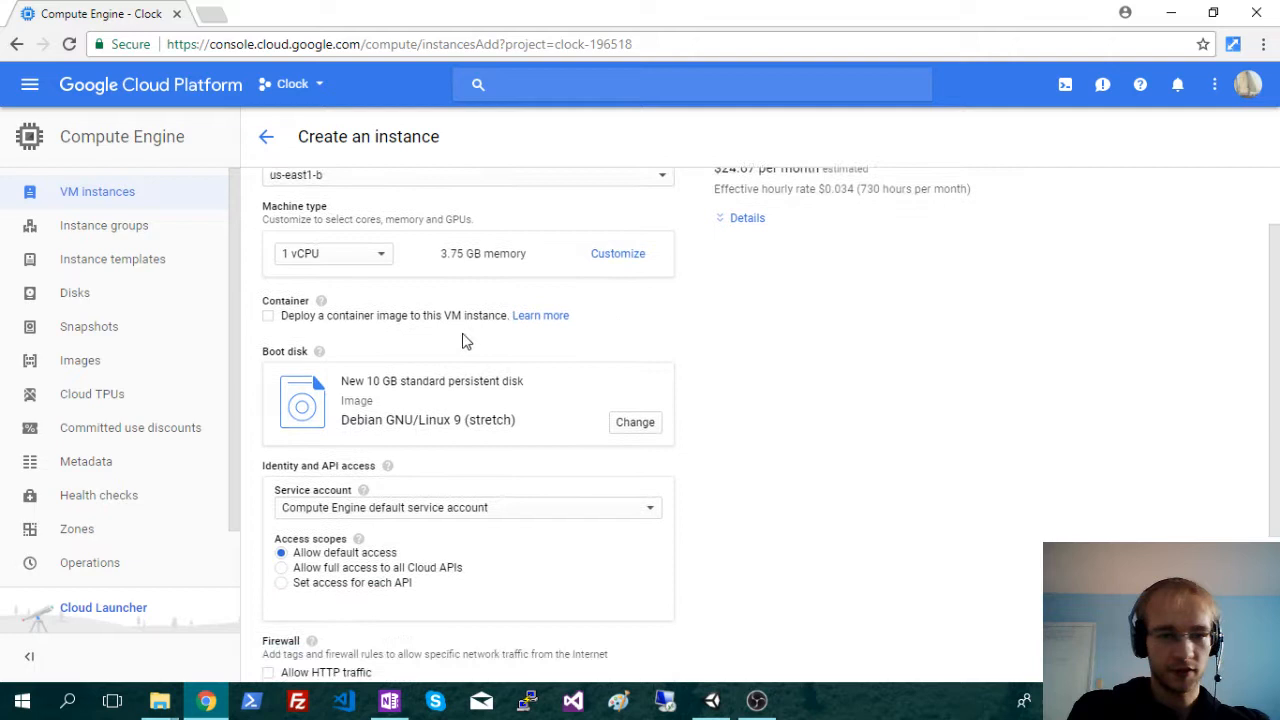
pyautogui.click(332, 252)
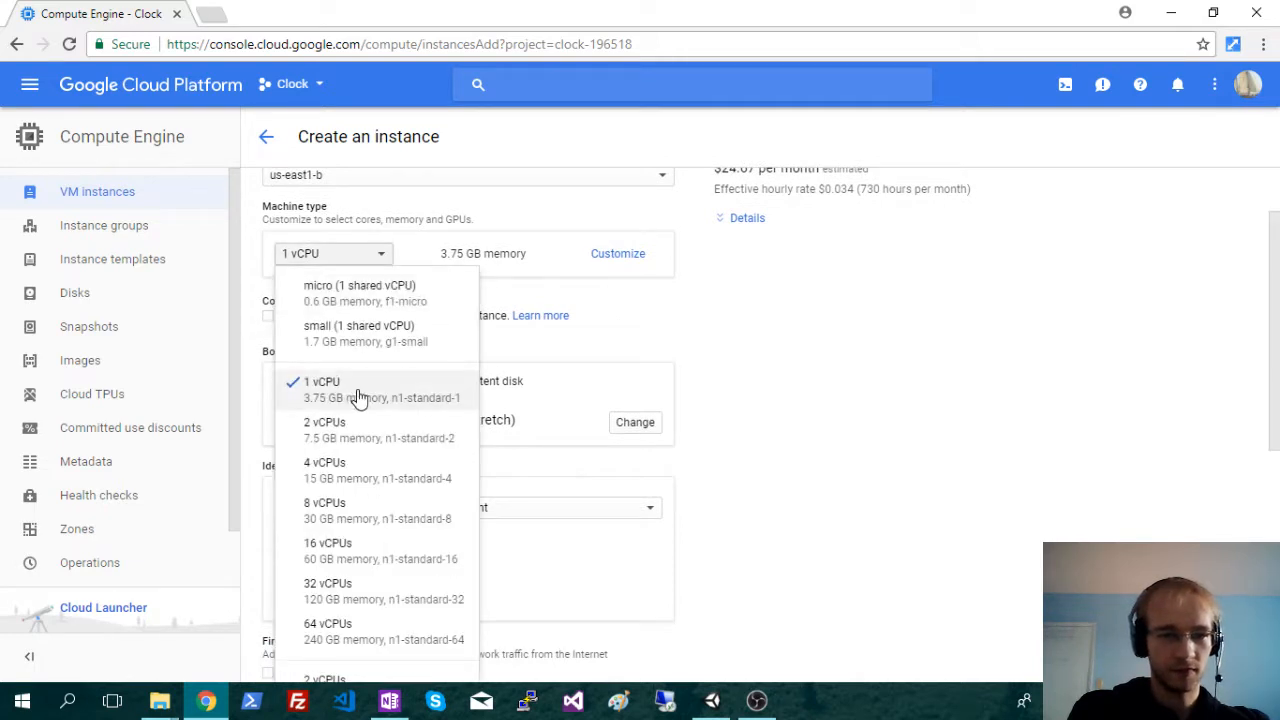
pyautogui.moveTo(364, 420)
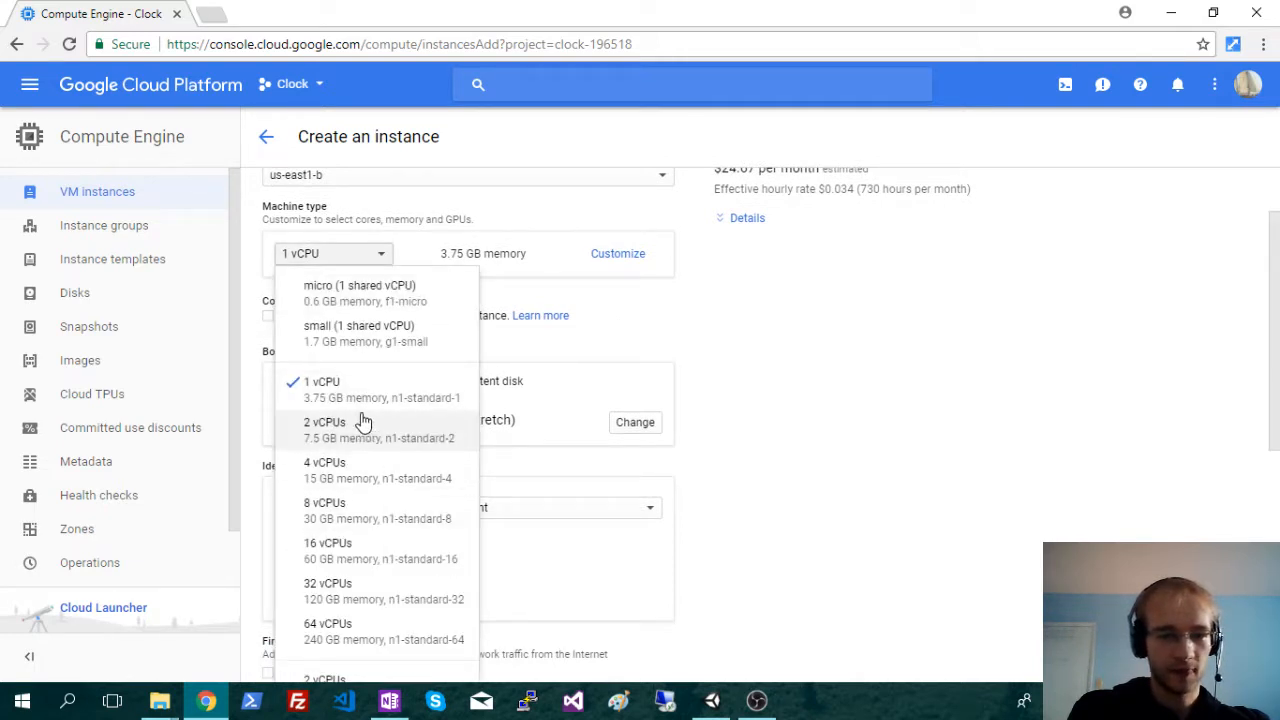
pyautogui.moveTo(356, 388)
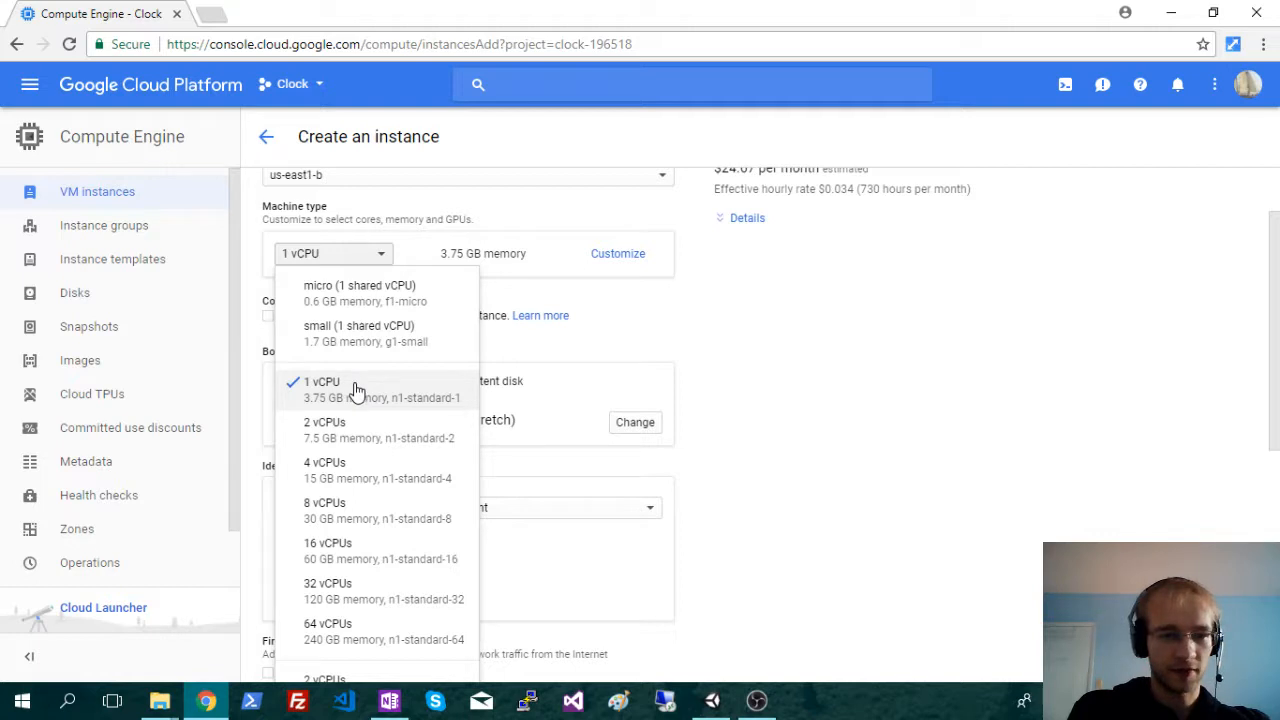
pyautogui.click(322, 388)
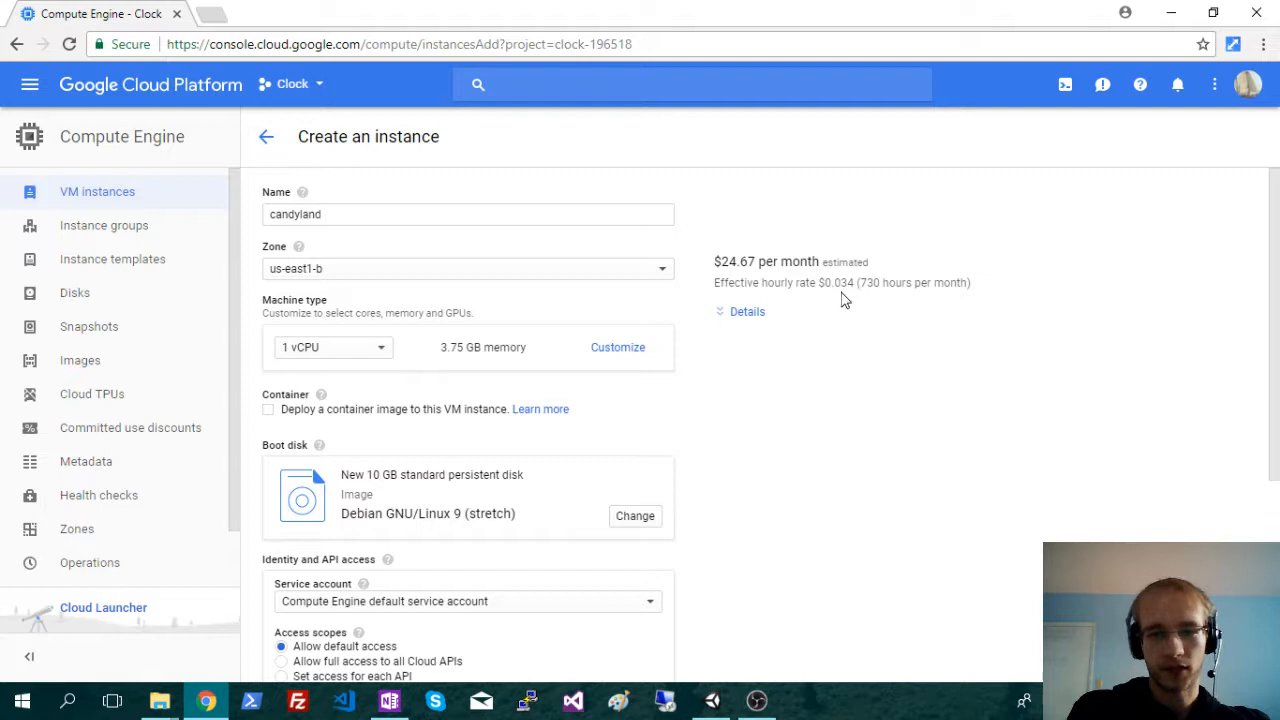
pyautogui.moveTo(848, 304)
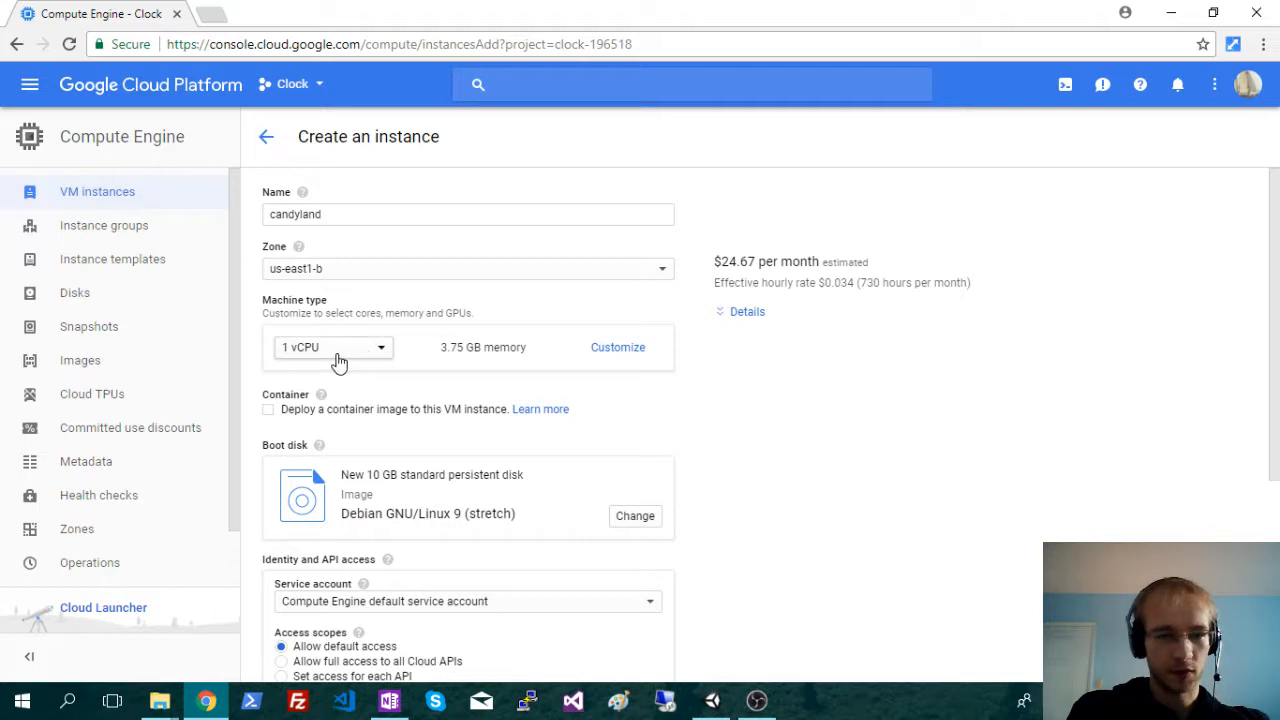
pyautogui.moveTo(604, 330)
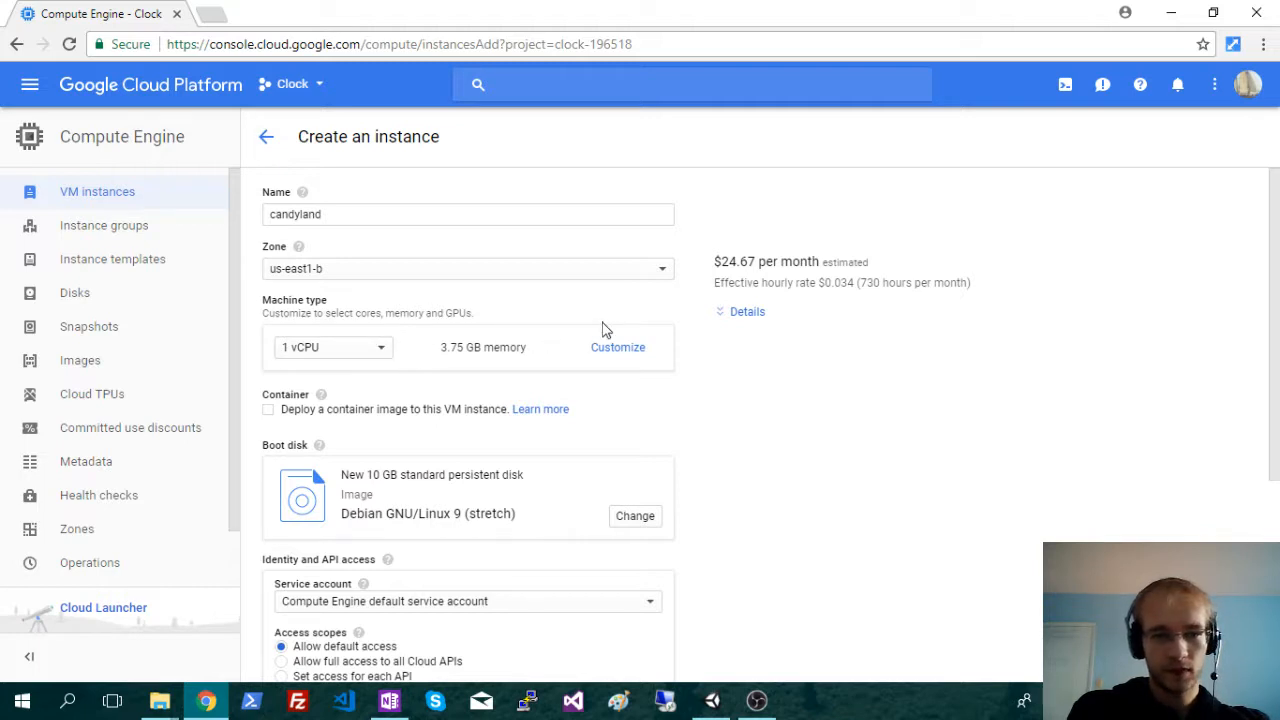
pyautogui.moveTo(368, 368)
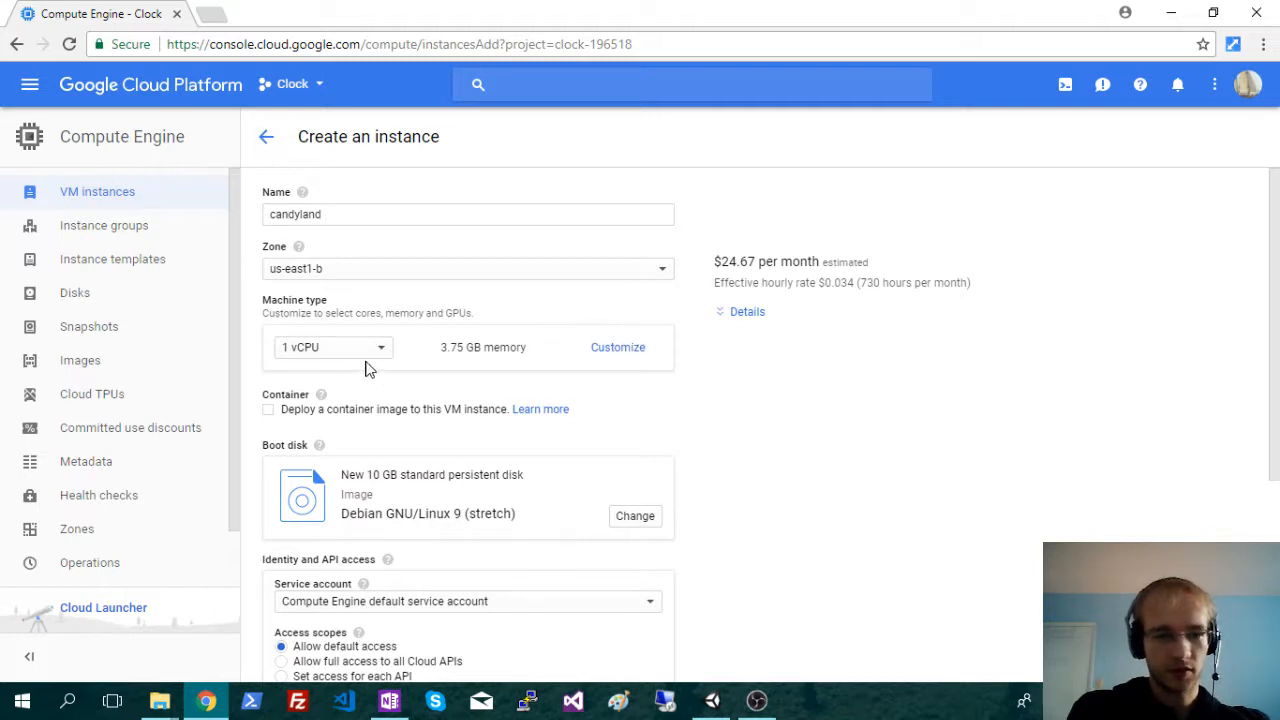
pyautogui.moveTo(768, 374)
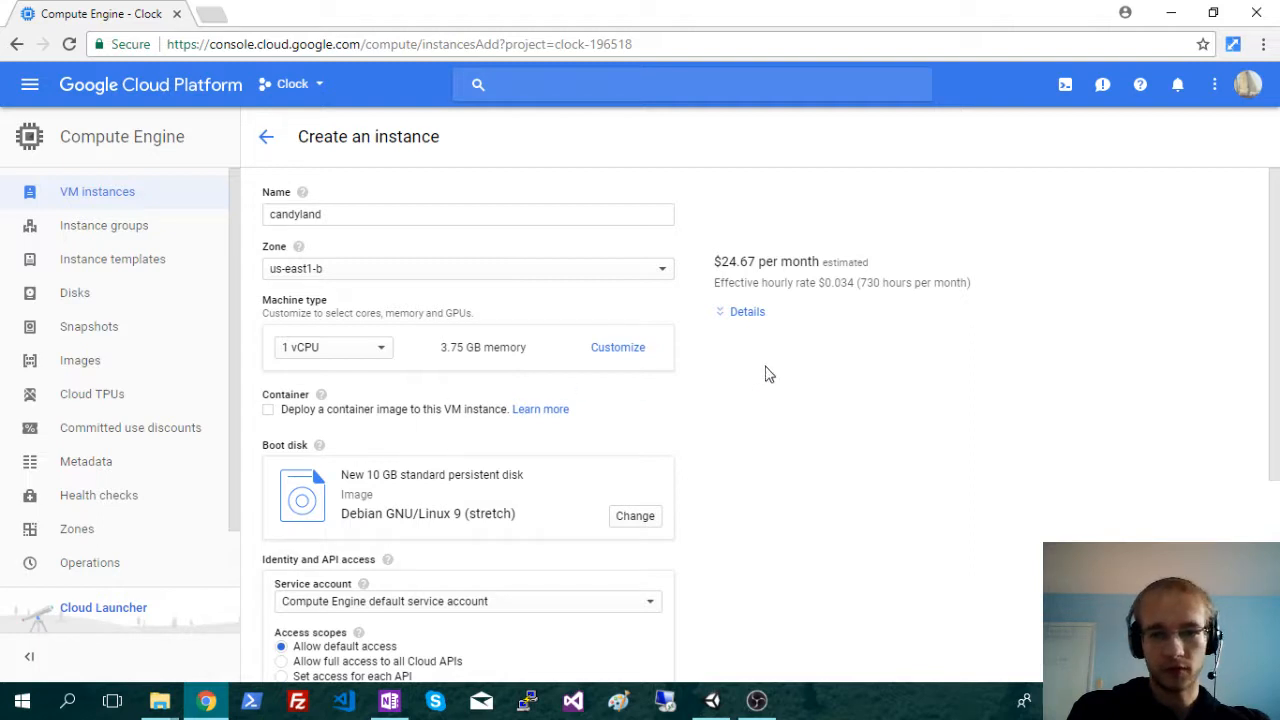
# Reach the Boot disk section and choose to change the default Debian 9 image
pyautogui.scroll(-3)
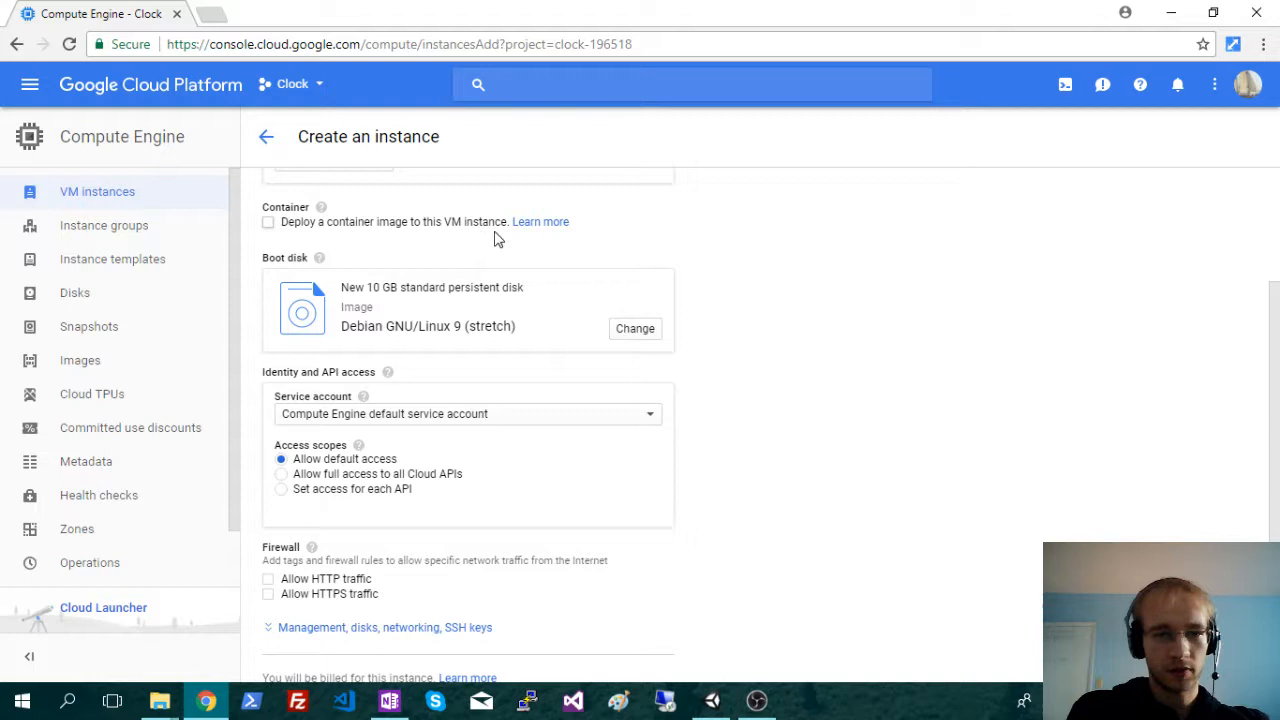
pyautogui.moveTo(456, 258)
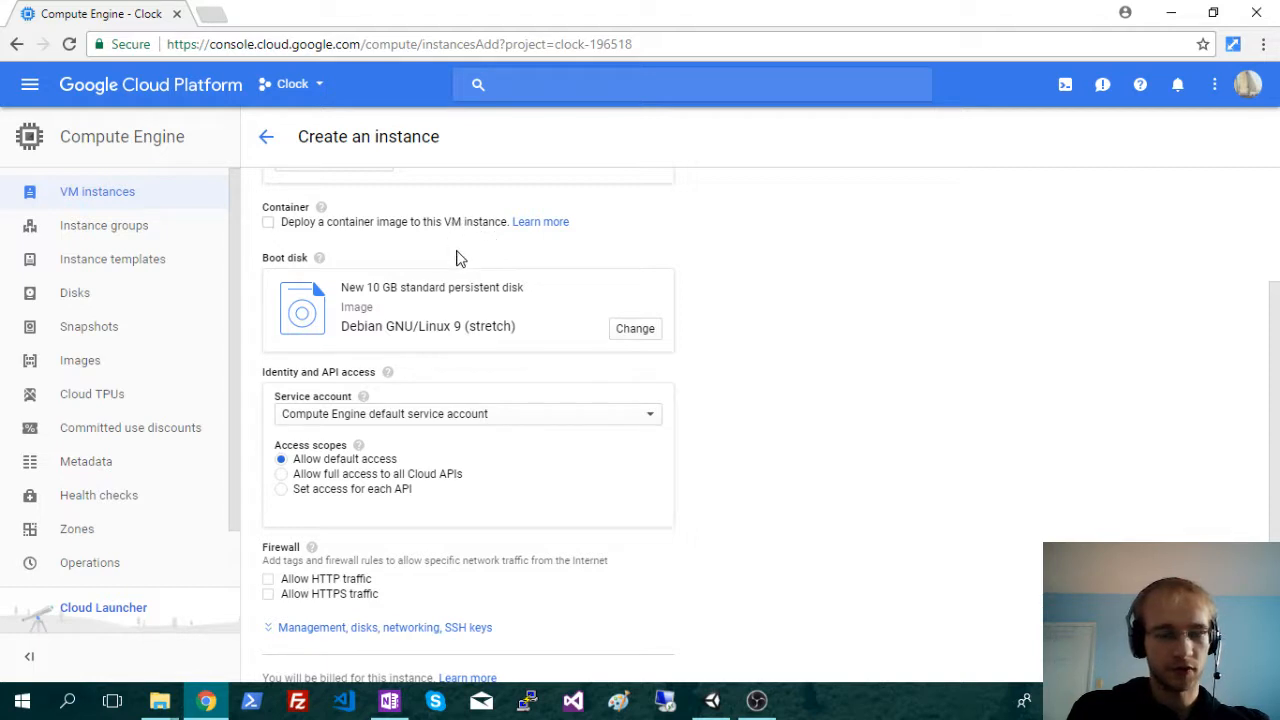
pyautogui.moveTo(564, 304)
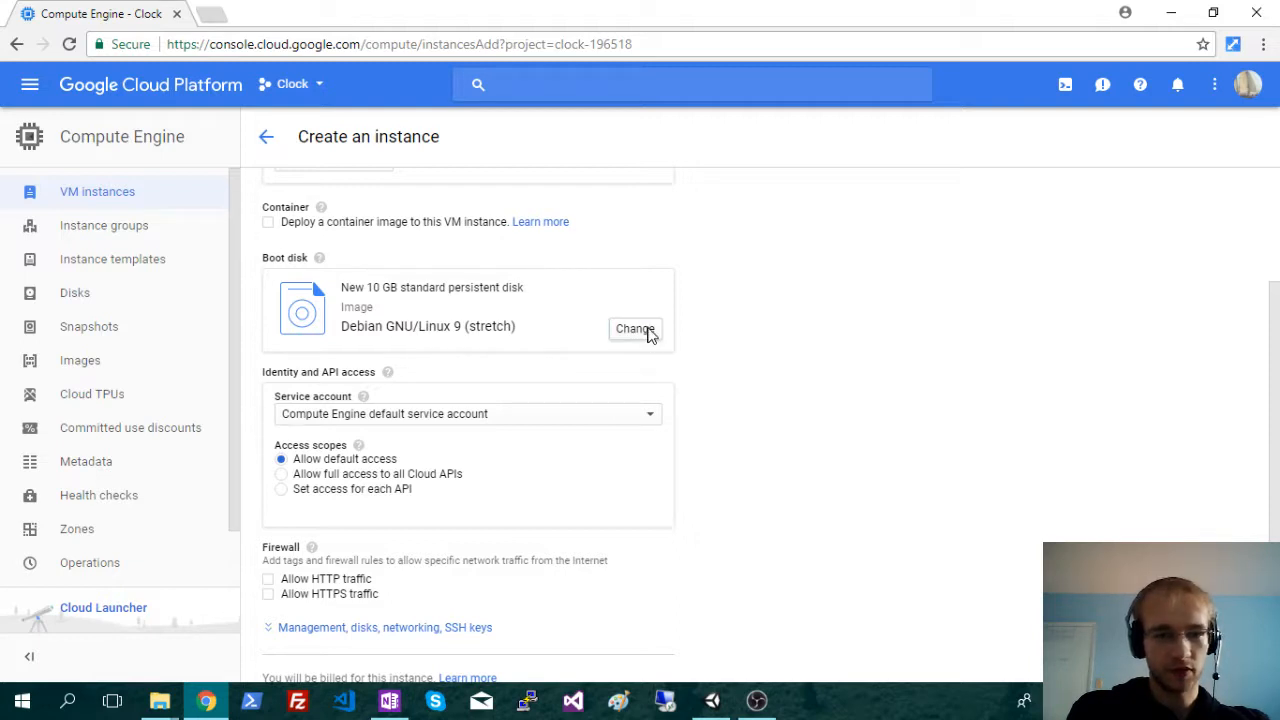
pyautogui.click(636, 328)
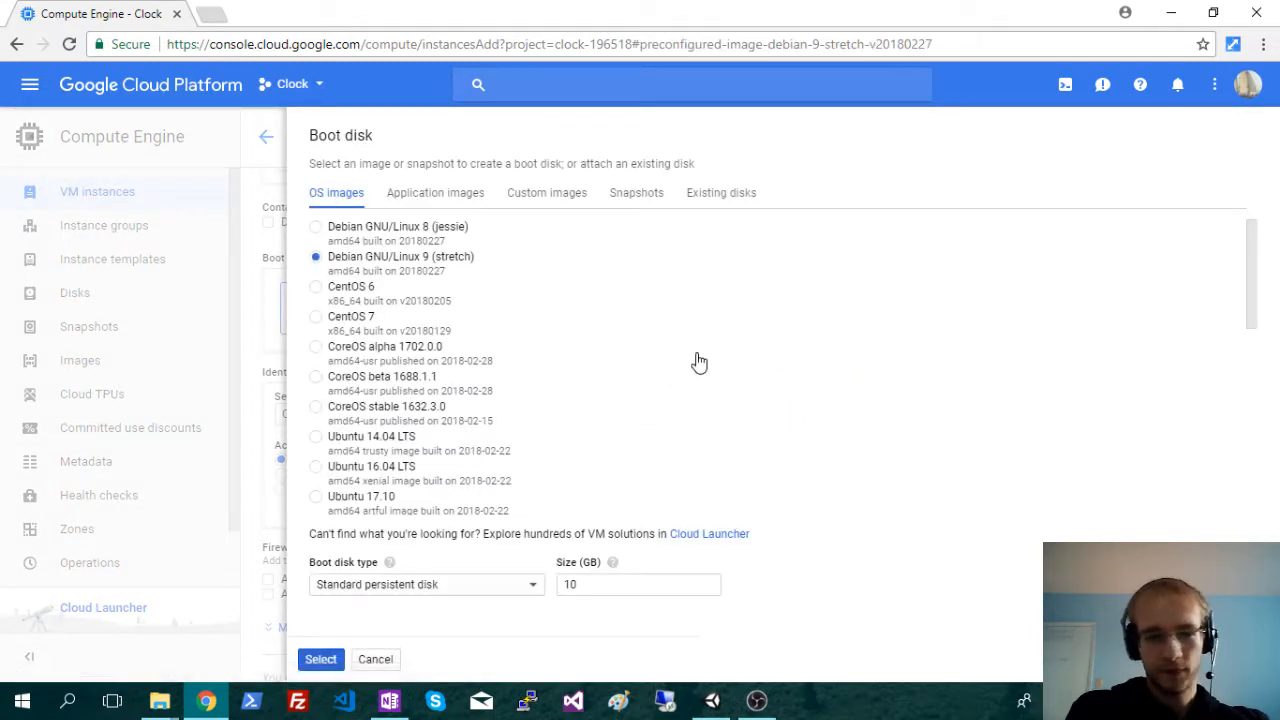
# Select Windows Server 2012 R2 Datacenter with a 50 GB standard persistent disk
pyautogui.scroll(-3)
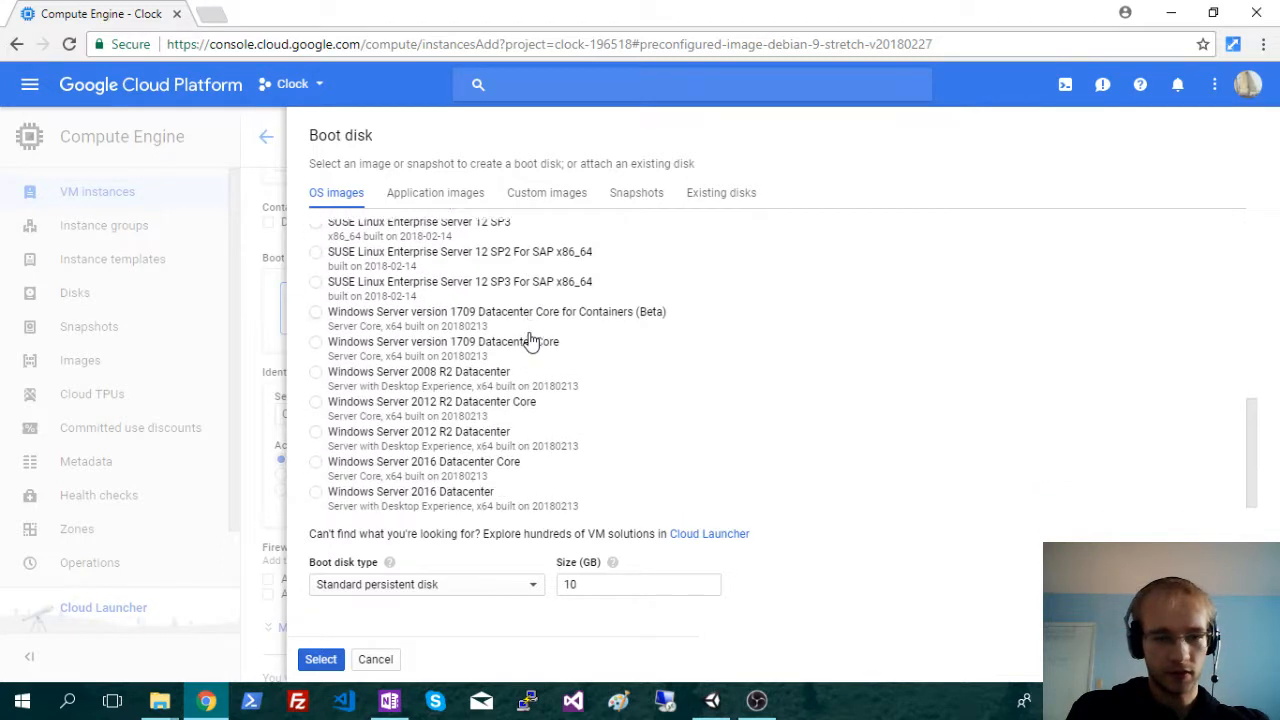
pyautogui.scroll(-3)
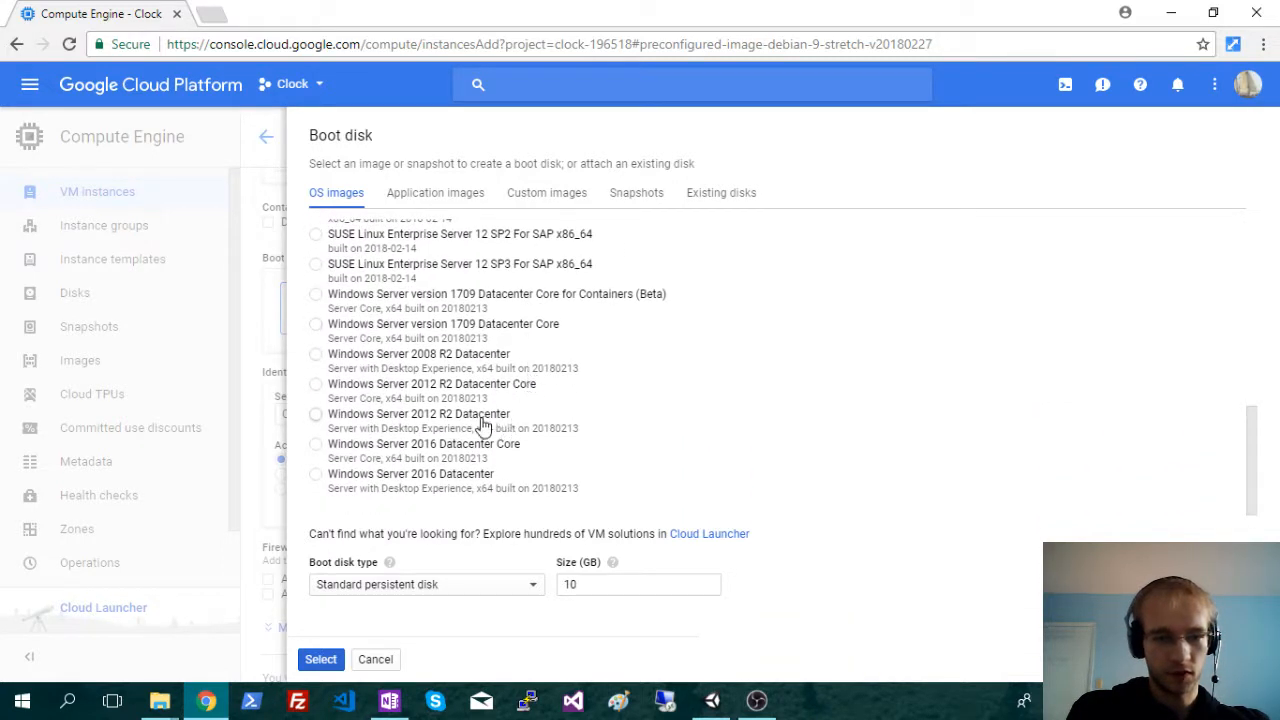
pyautogui.moveTo(372, 452)
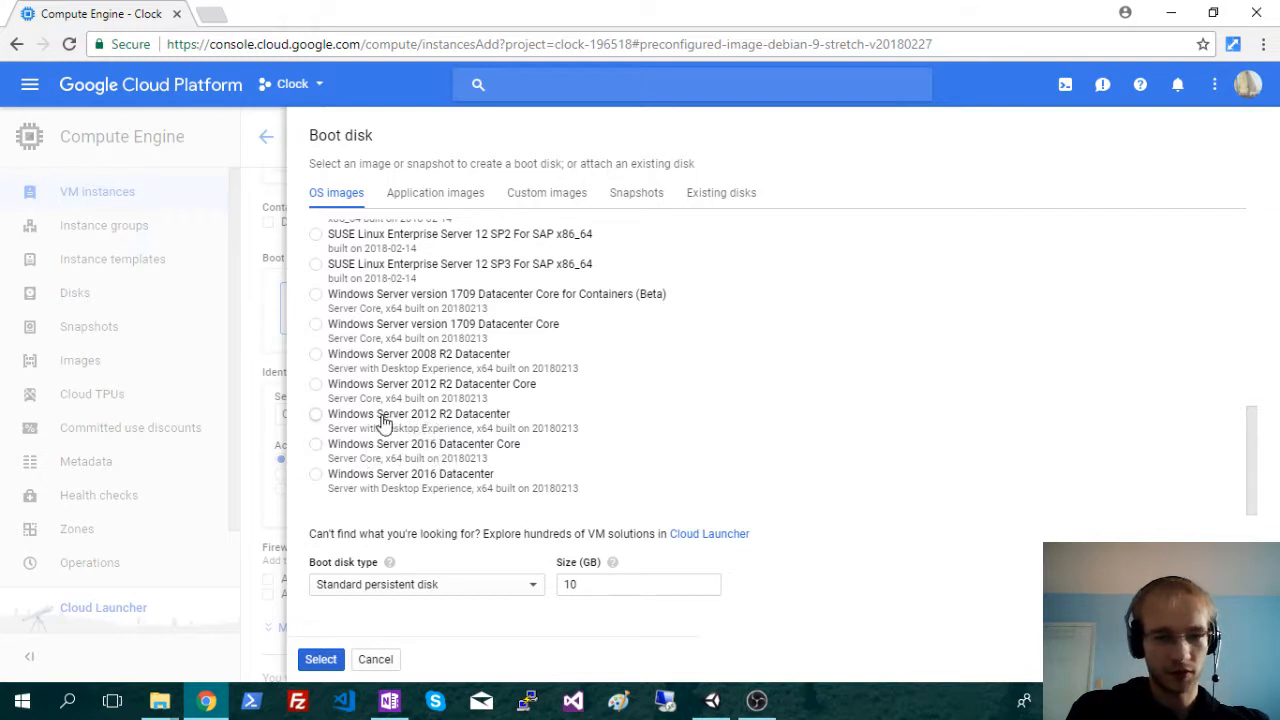
pyautogui.moveTo(480, 428)
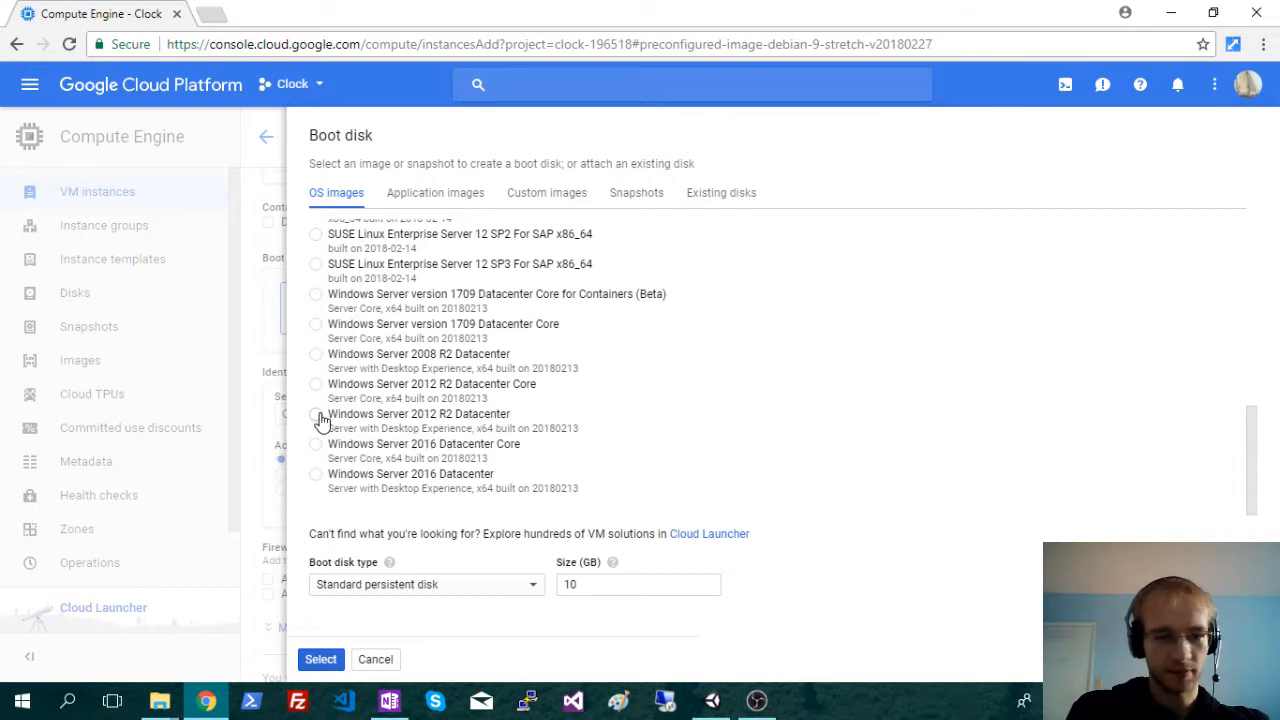
pyautogui.click(316, 414)
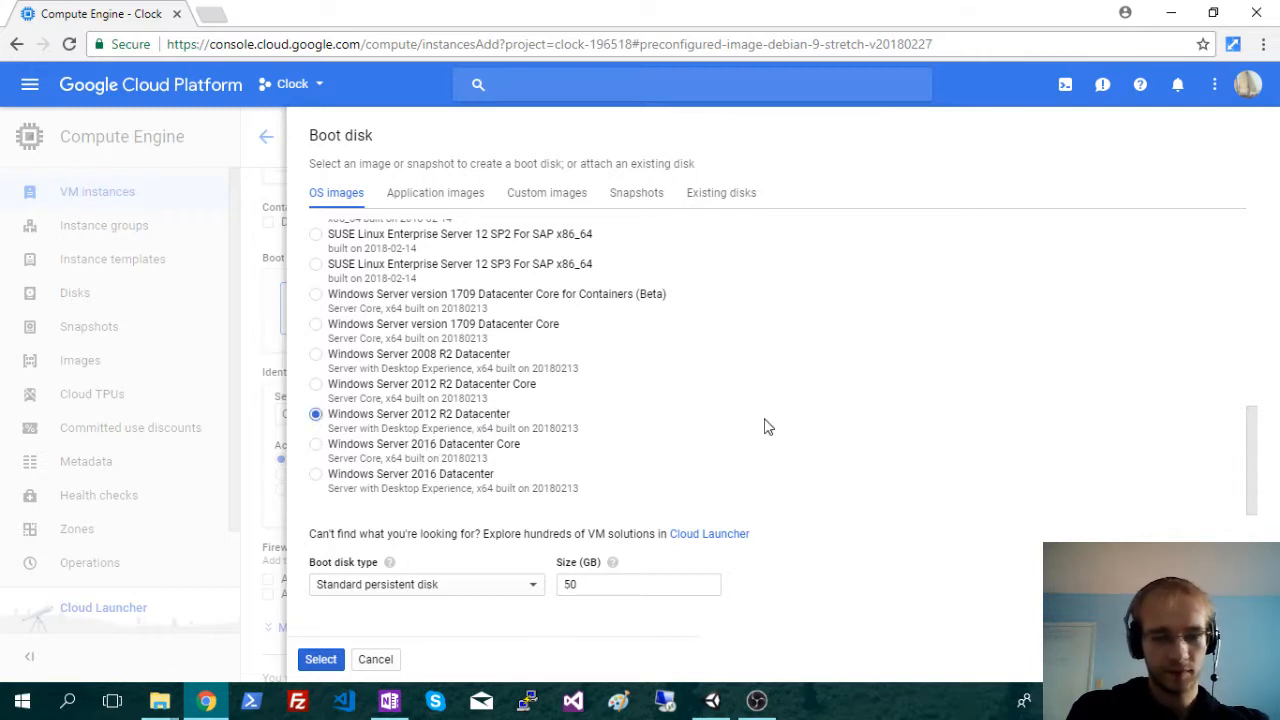
pyautogui.moveTo(404, 600)
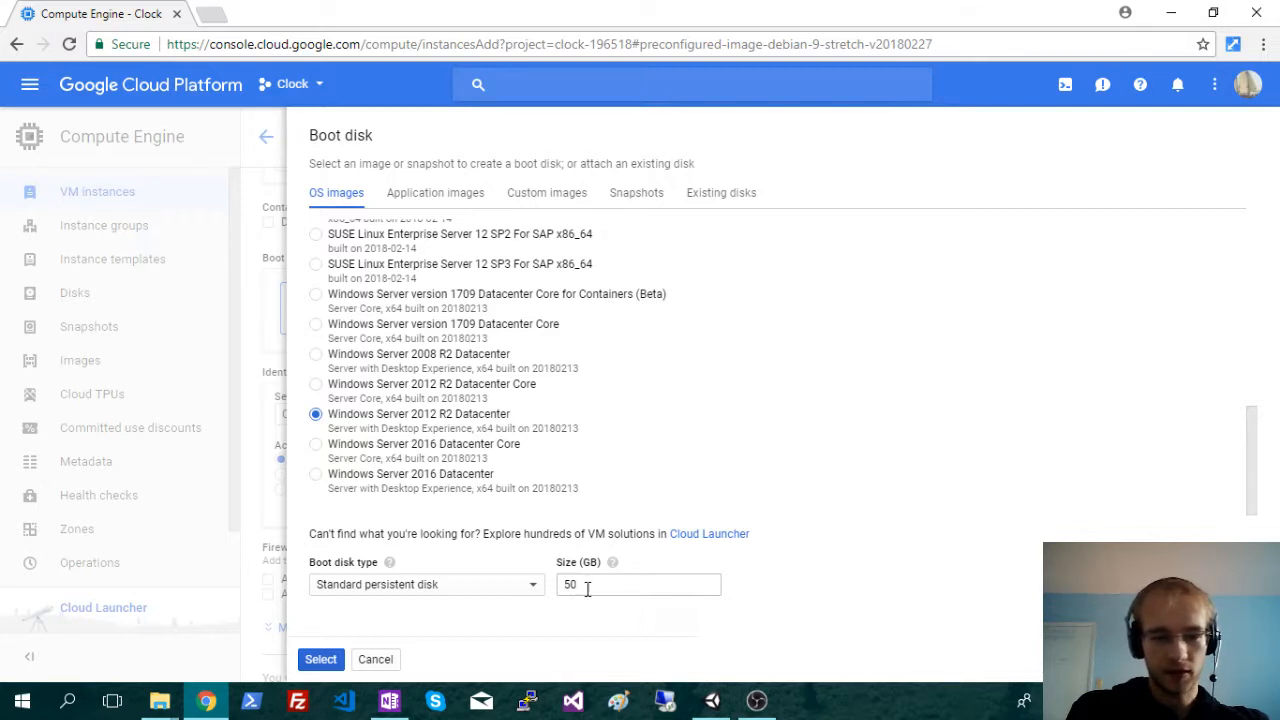
pyautogui.click(424, 584)
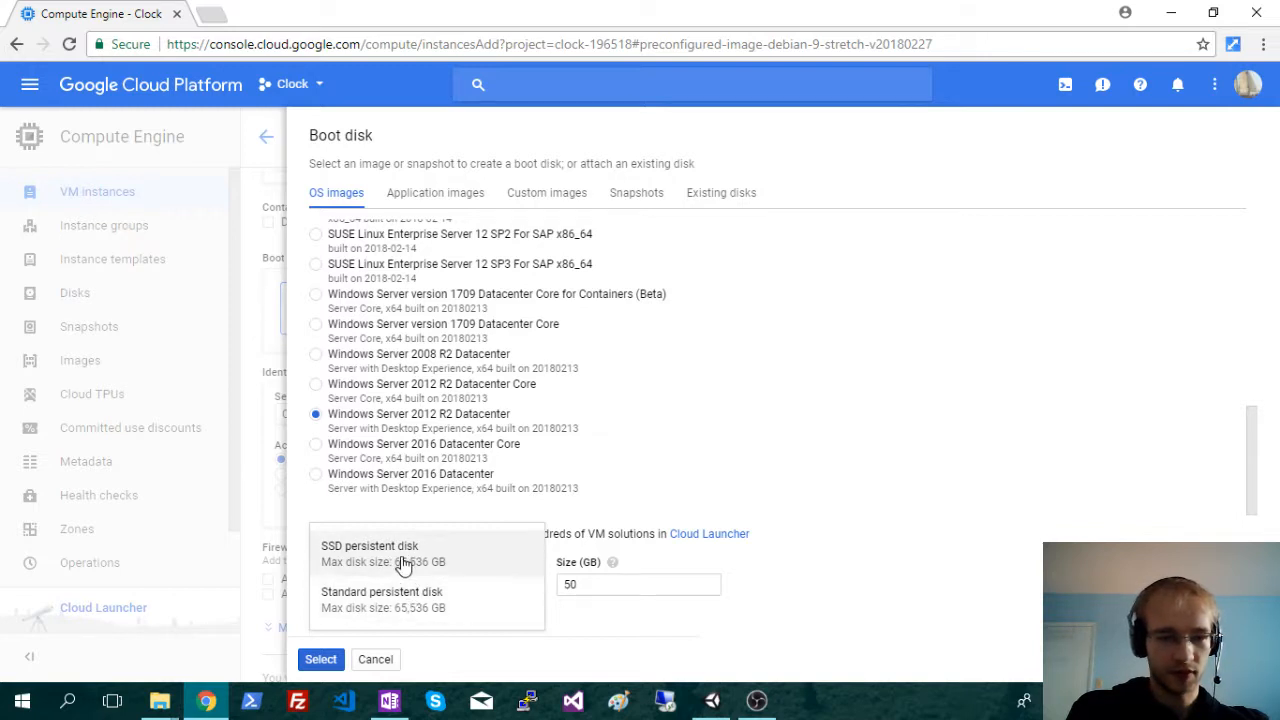
pyautogui.click(382, 592)
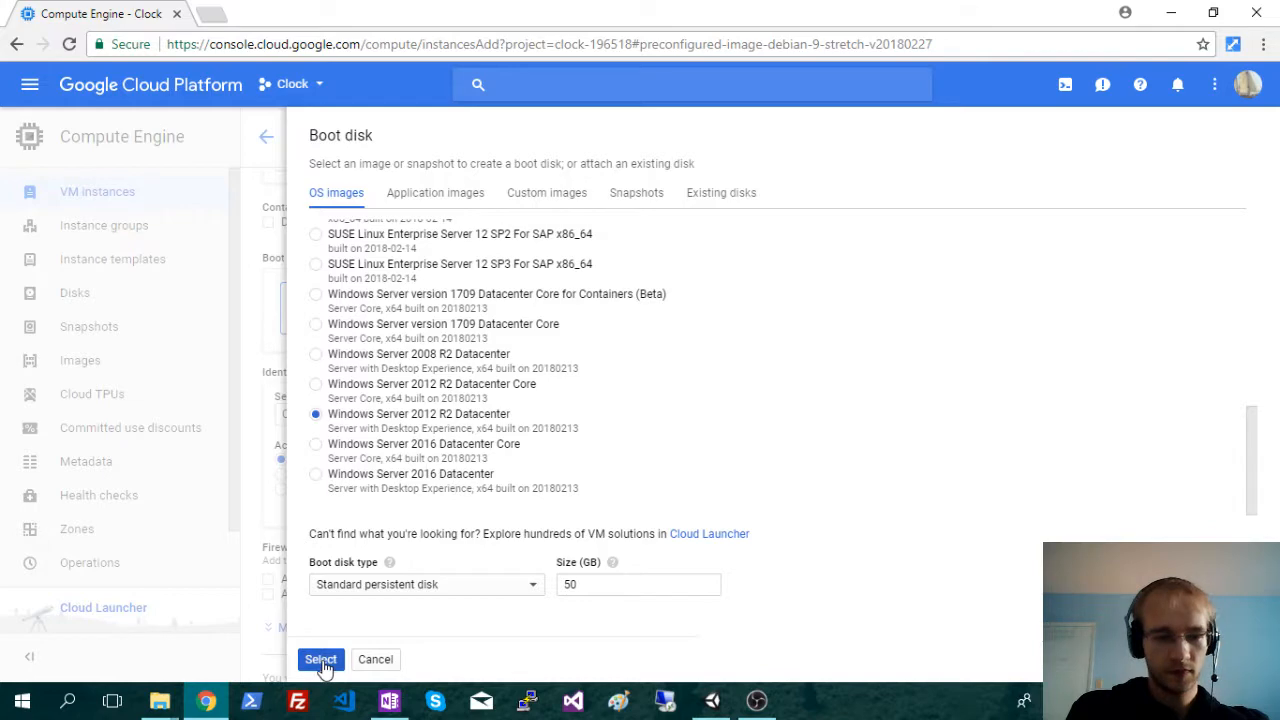
# Confirm the Windows boot disk and review the remaining default access and firewall settings
pyautogui.click(320, 660)
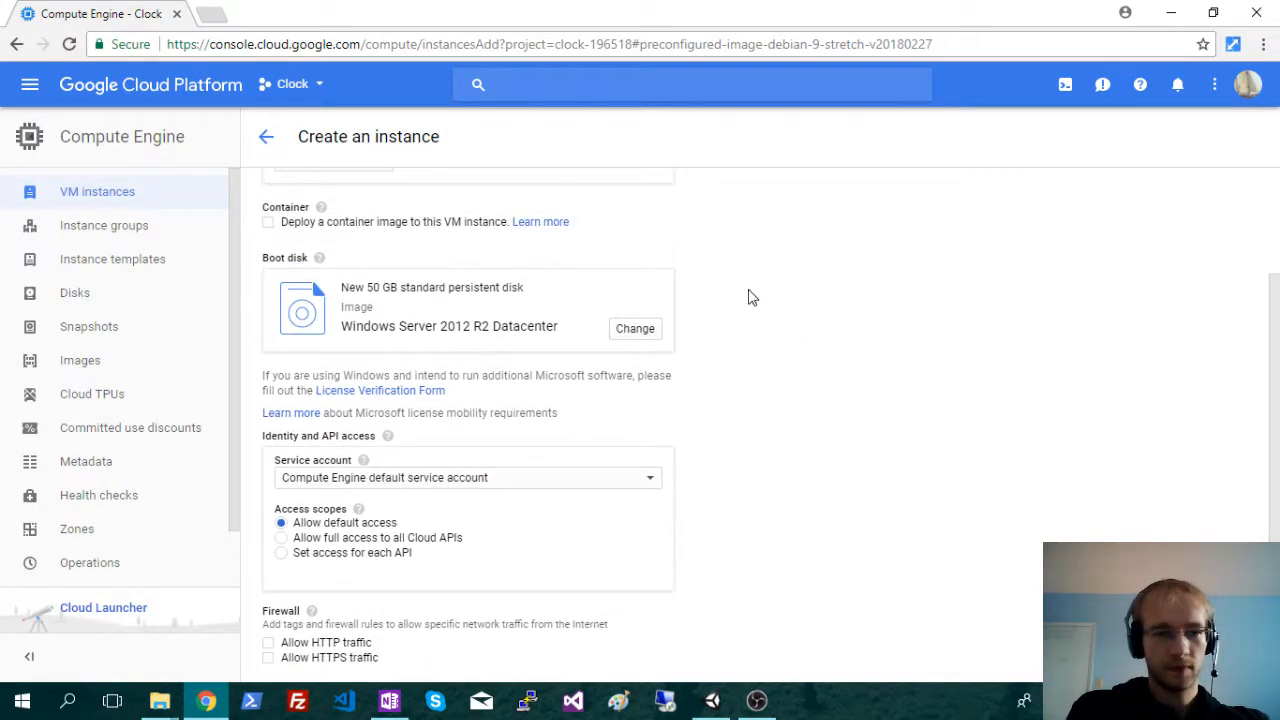
pyautogui.moveTo(476, 332)
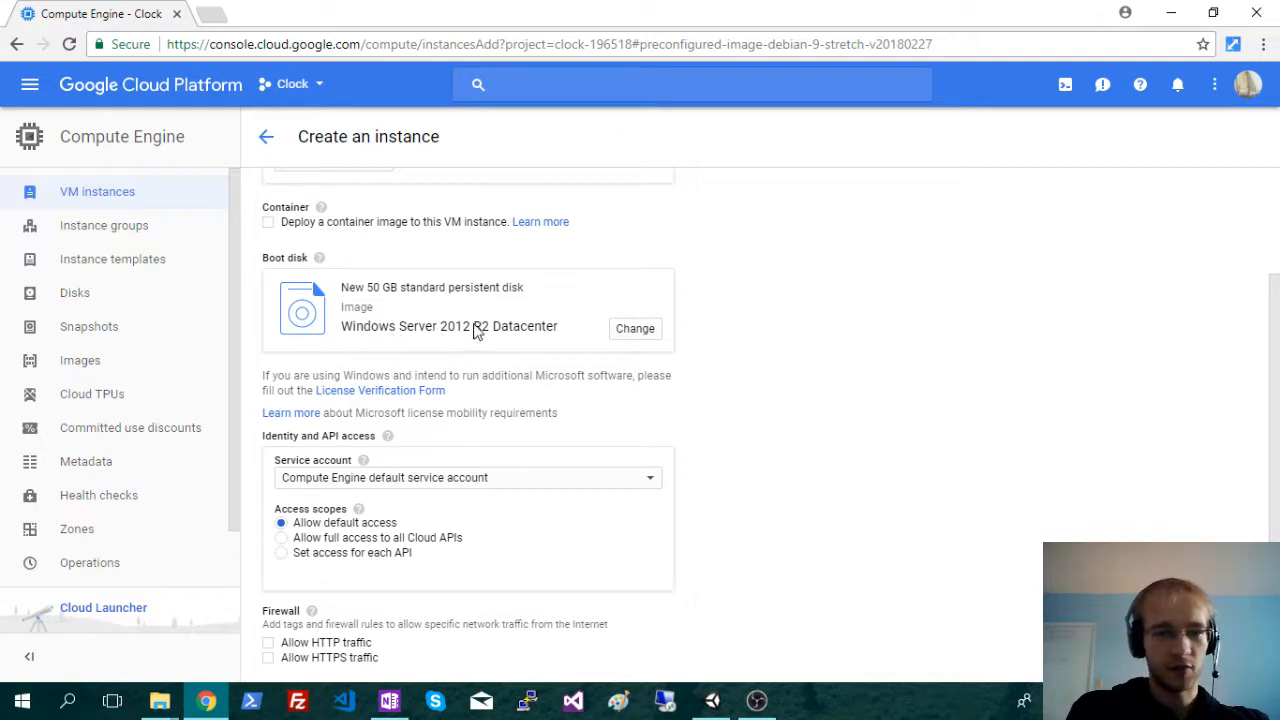
pyautogui.scroll(-3)
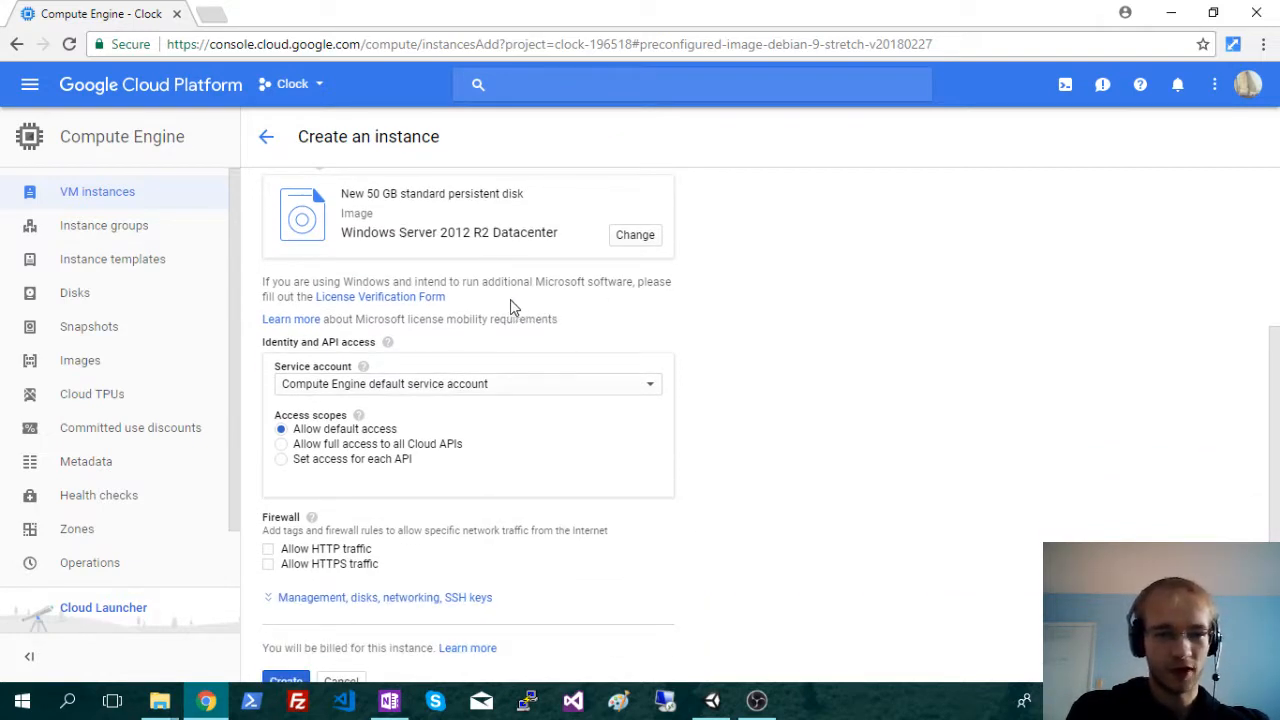
pyautogui.scroll(-3)
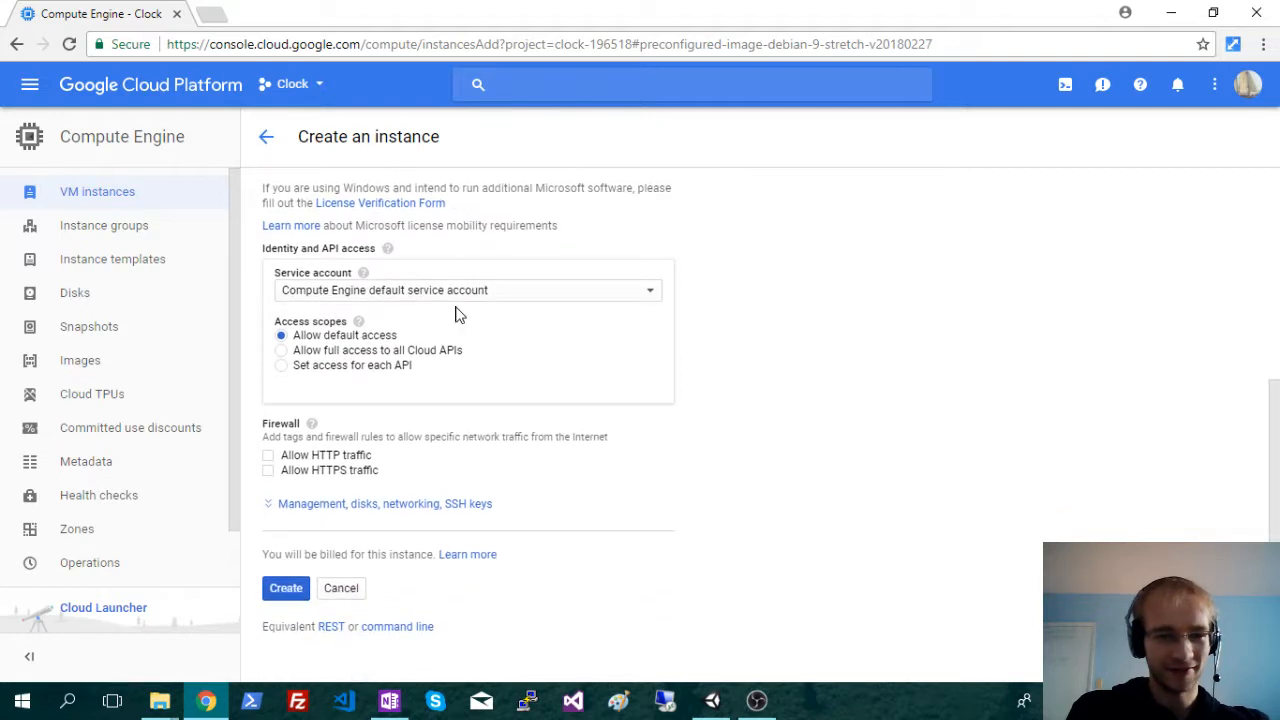
pyautogui.moveTo(368, 252)
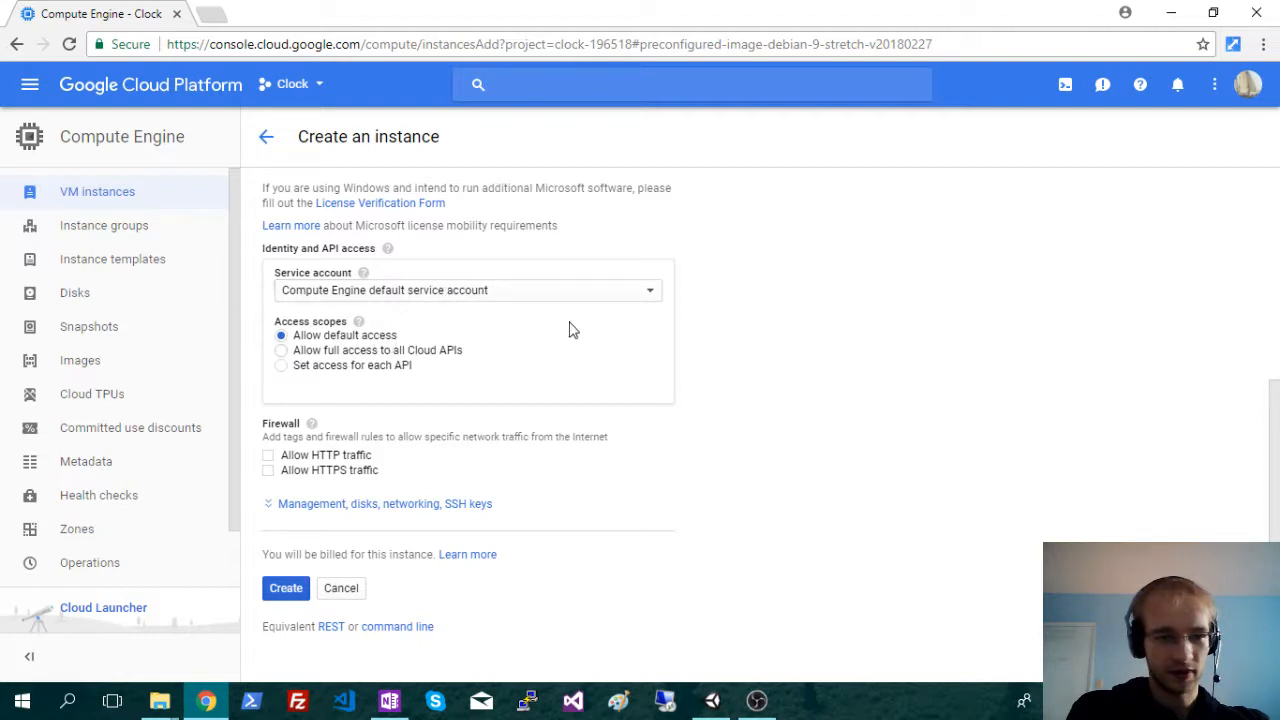
pyautogui.scroll(-3)
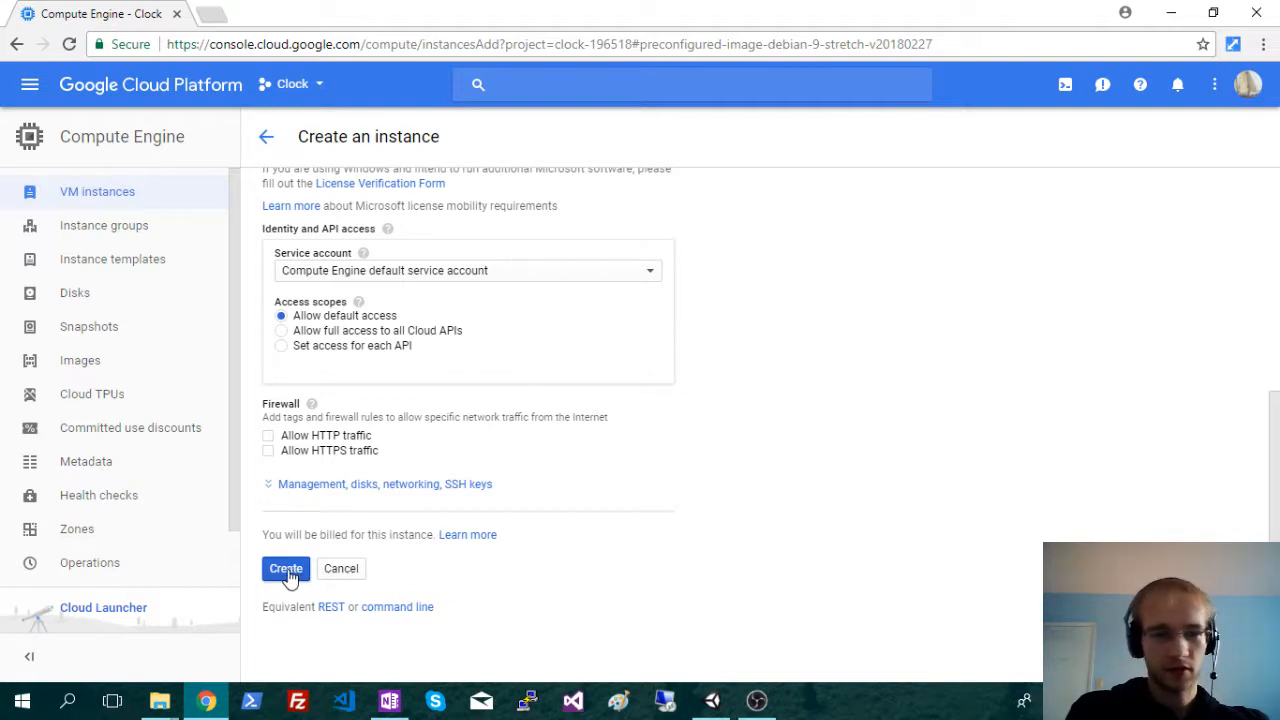
# Create the candyland instance so it appears running in the VM instances list
pyautogui.click(284, 568)
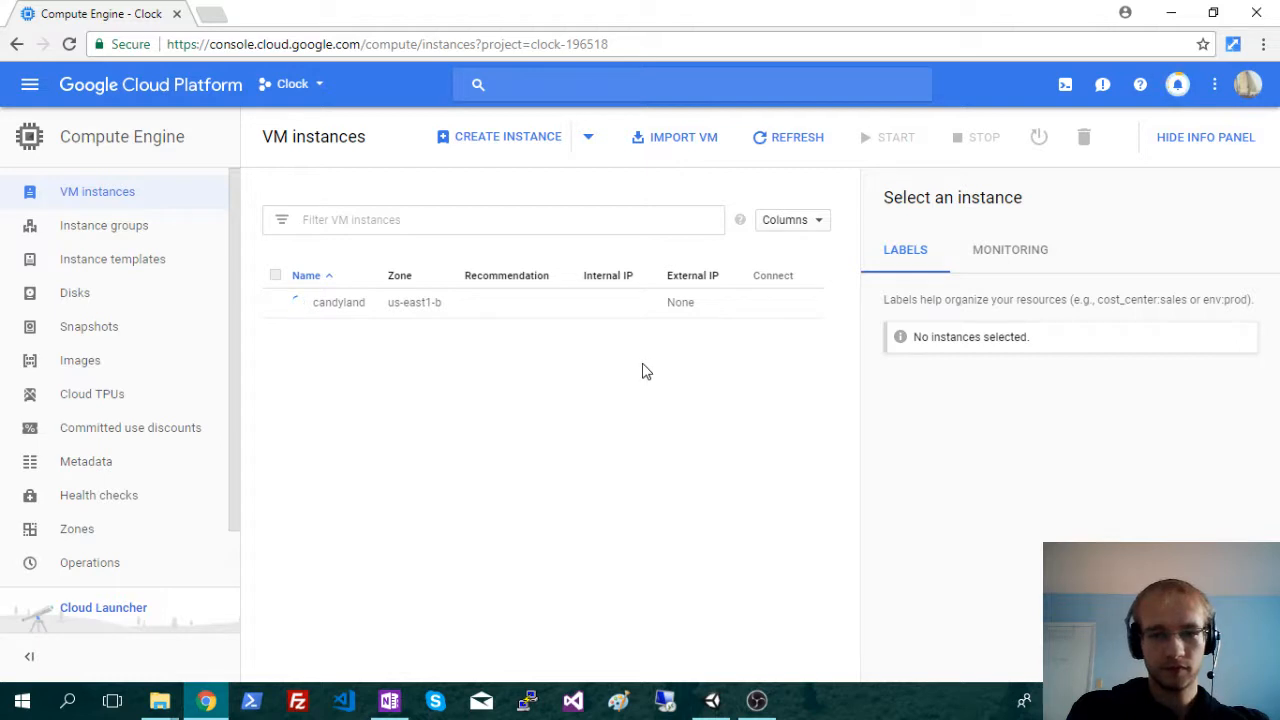
pyautogui.moveTo(670, 348)
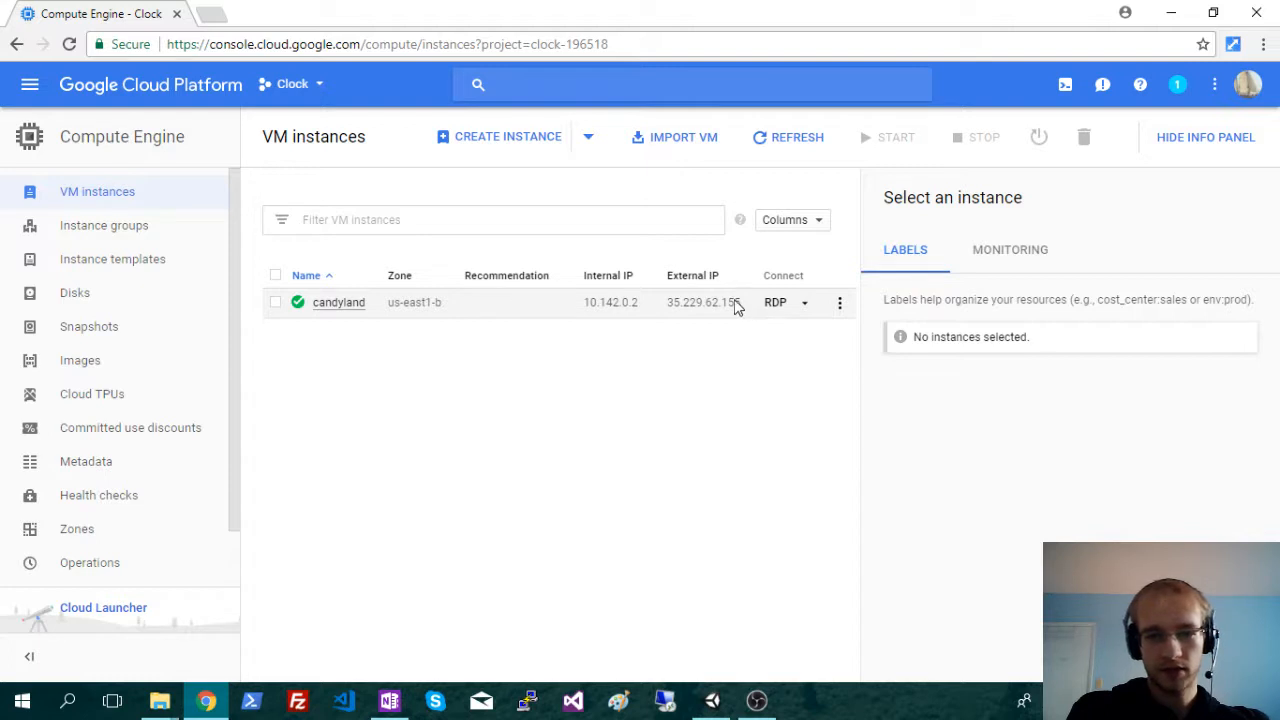
pyautogui.moveTo(338, 302)
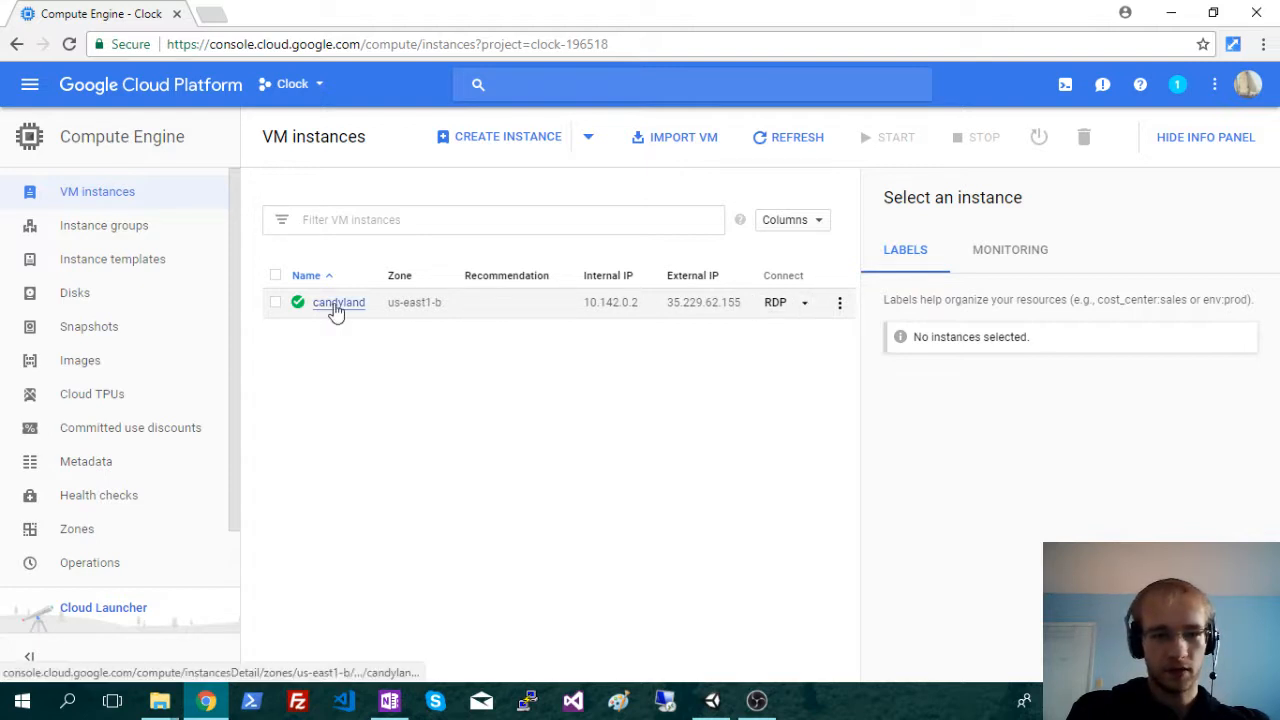
# View candyland's details: running, 1 vCPU, us-east1-b, 50 GB disk, external IP 35.229.62.155
pyautogui.click(338, 302)
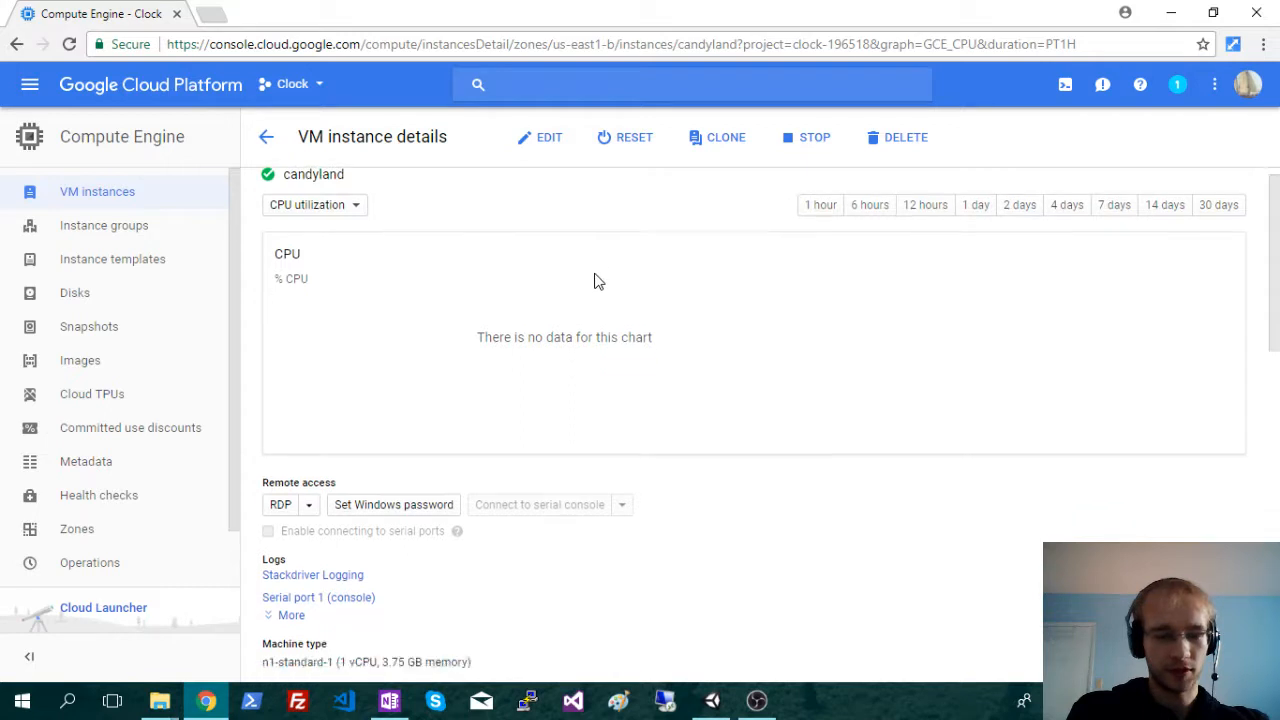
pyautogui.scroll(-3)
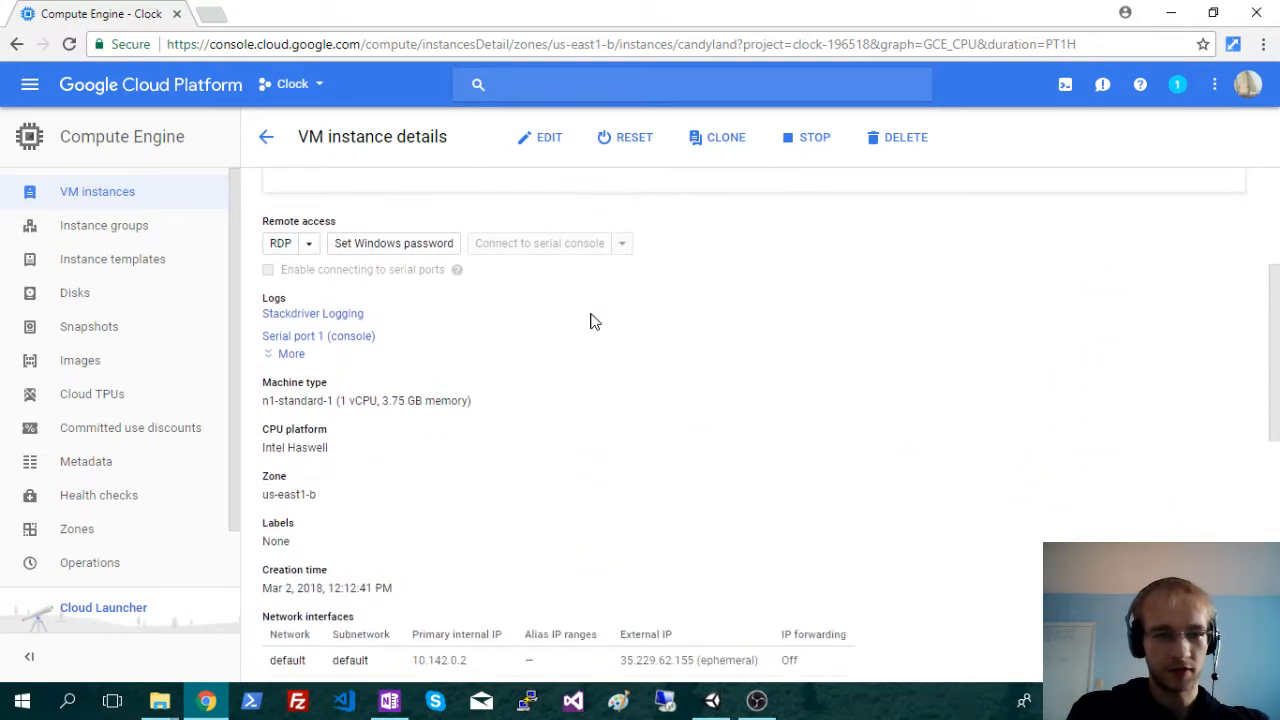
pyautogui.scroll(-3)
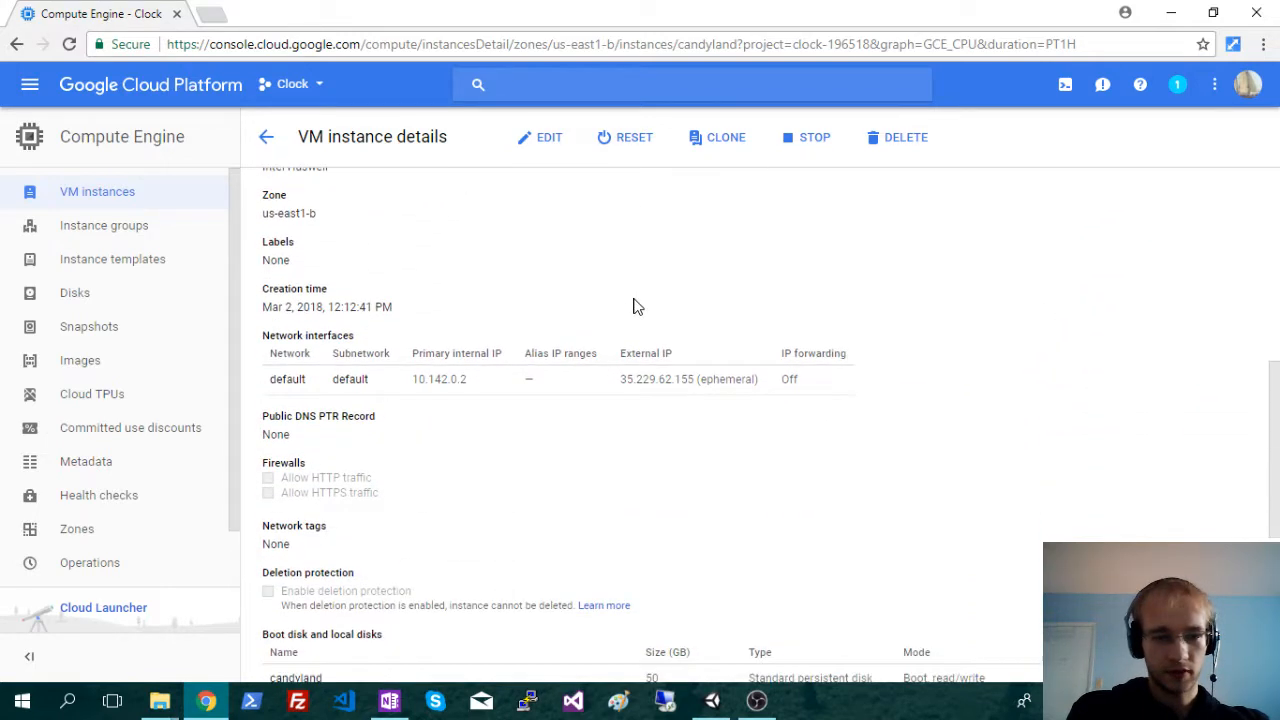
pyautogui.scroll(-3)
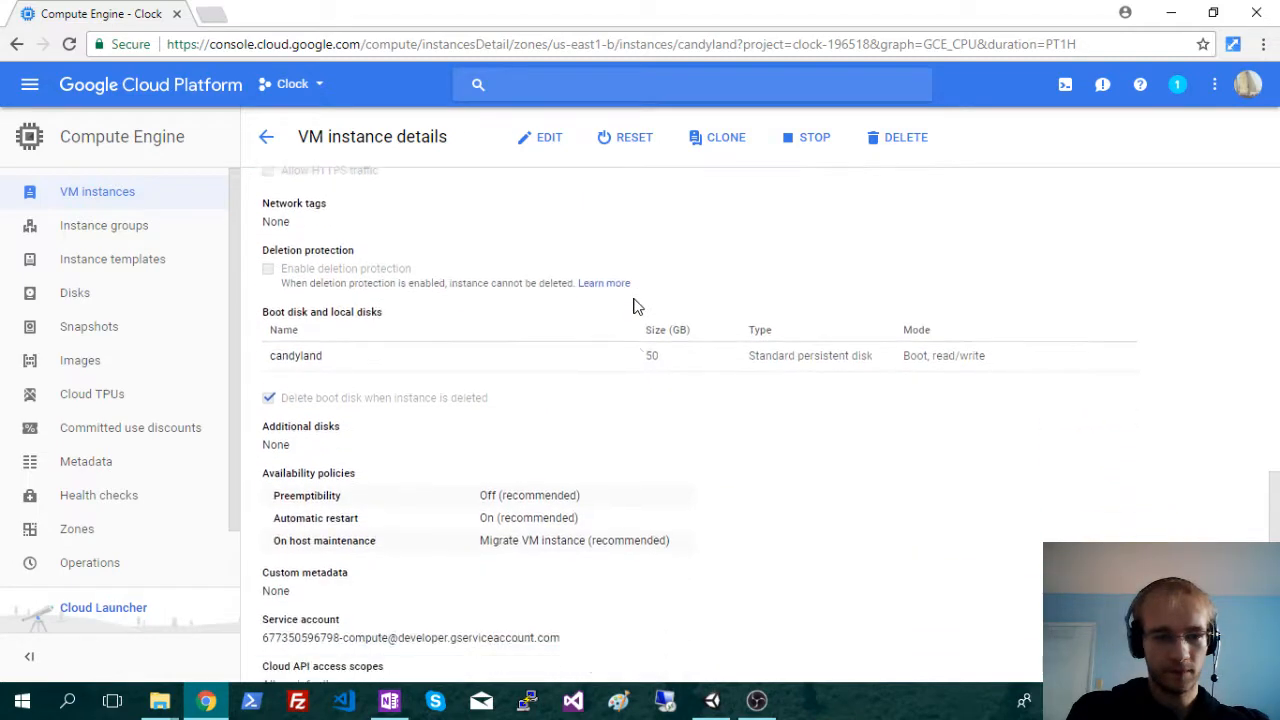